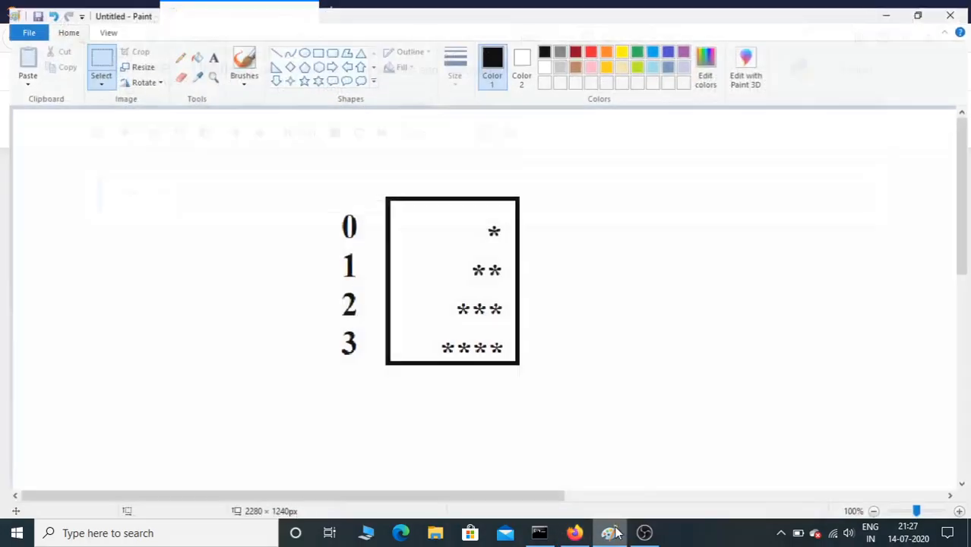
Write row = input("enter the number of rows: ") in the empty code cell
{"action": "left_click", "coordinate": [610, 531]}
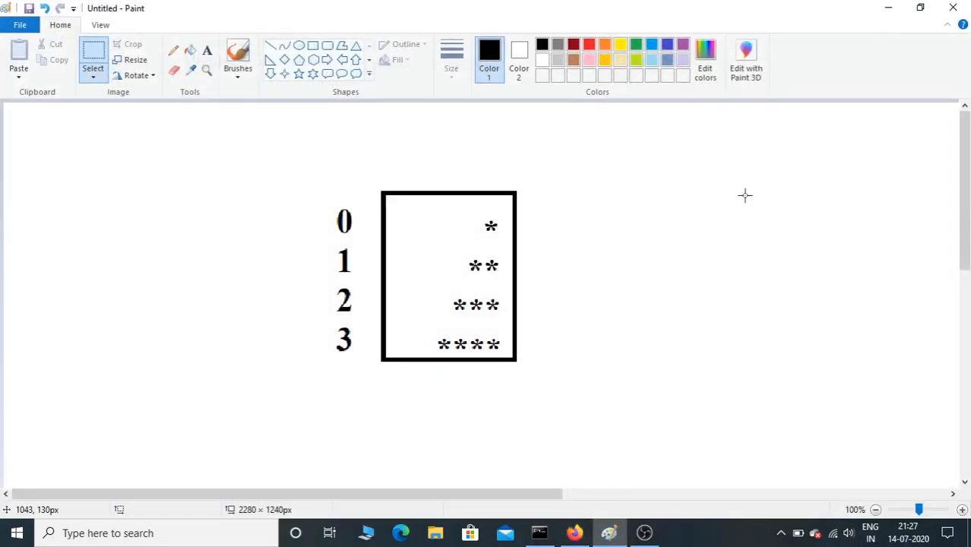
{"action": "mouse_move", "coordinate": [711, 200]}
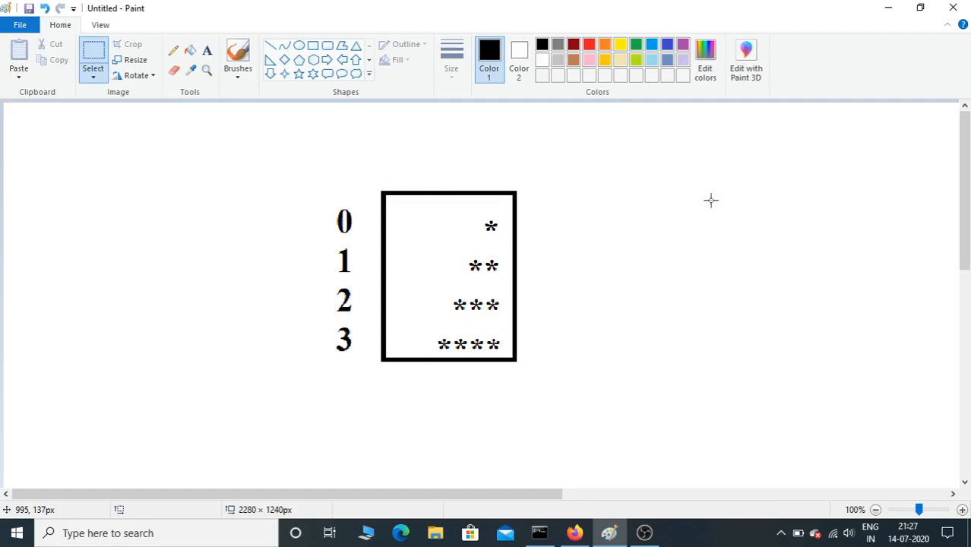
{"action": "mouse_move", "coordinate": [515, 335]}
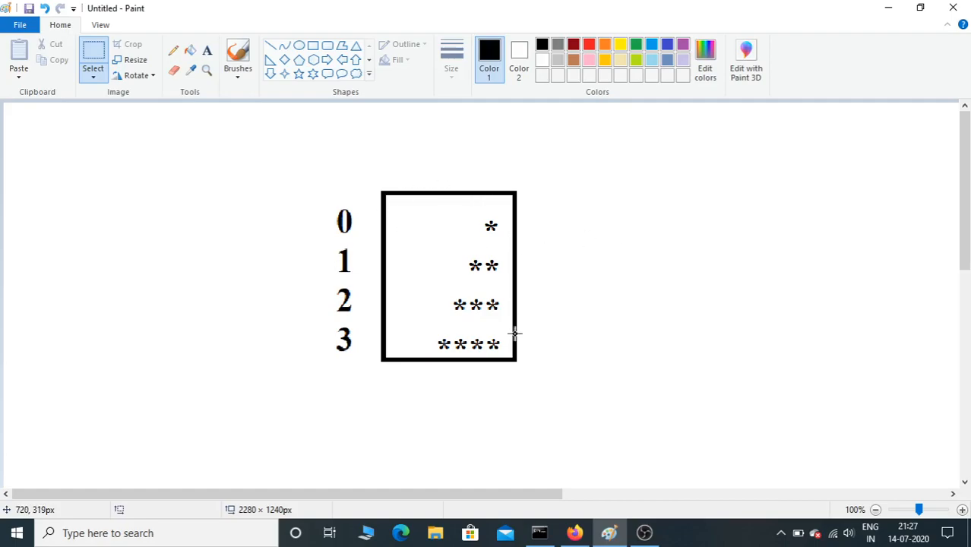
{"action": "mouse_move", "coordinate": [478, 344]}
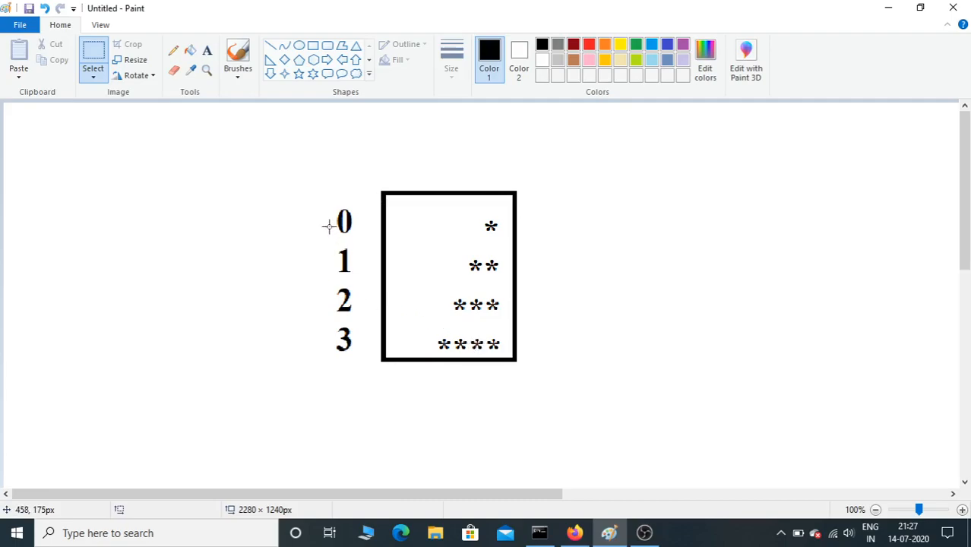
{"action": "mouse_move", "coordinate": [350, 245]}
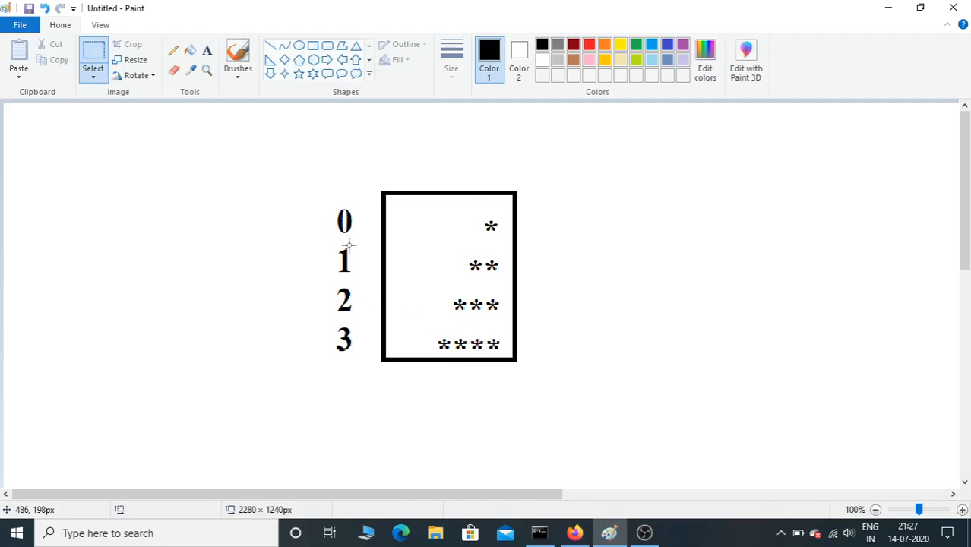
{"action": "mouse_move", "coordinate": [444, 356]}
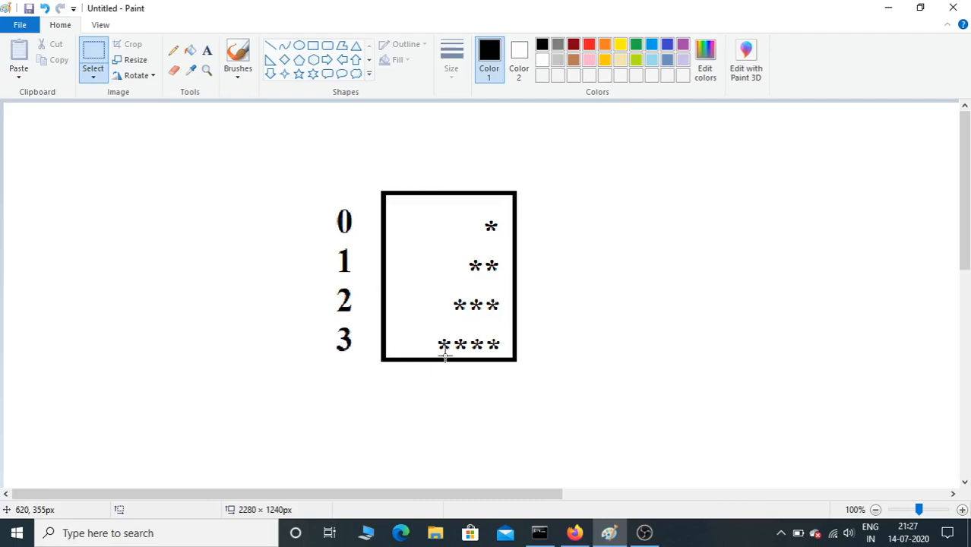
{"action": "mouse_move", "coordinate": [547, 256]}
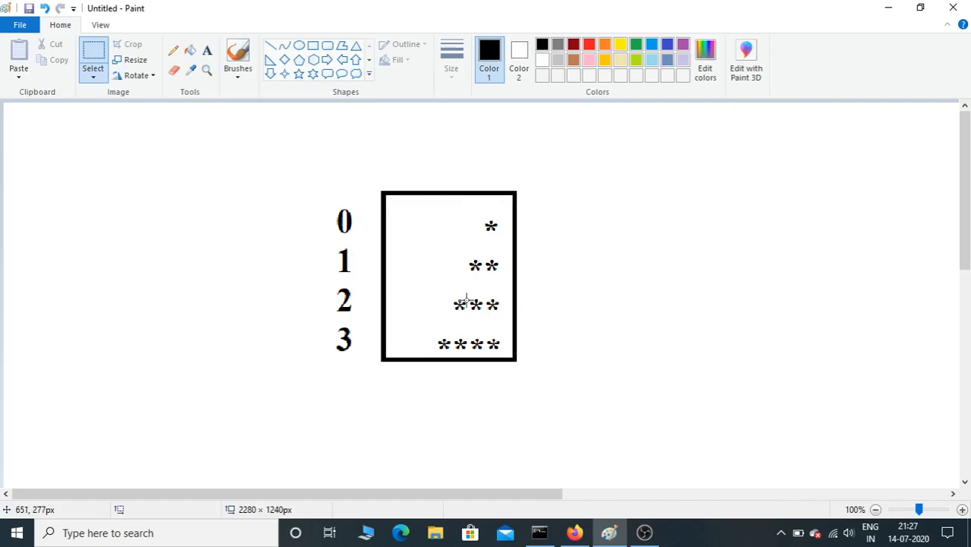
{"action": "mouse_move", "coordinate": [348, 203]}
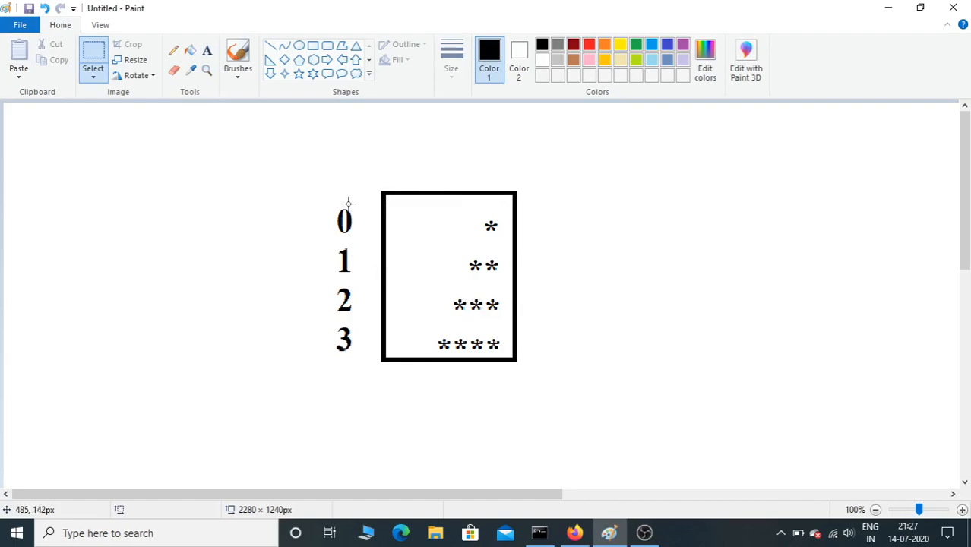
{"action": "mouse_move", "coordinate": [386, 334]}
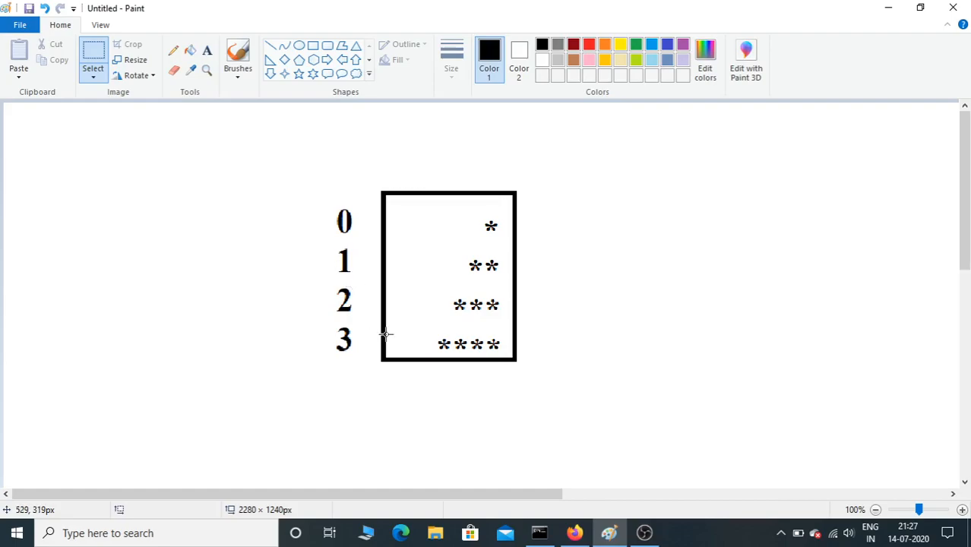
{"action": "mouse_move", "coordinate": [659, 416]}
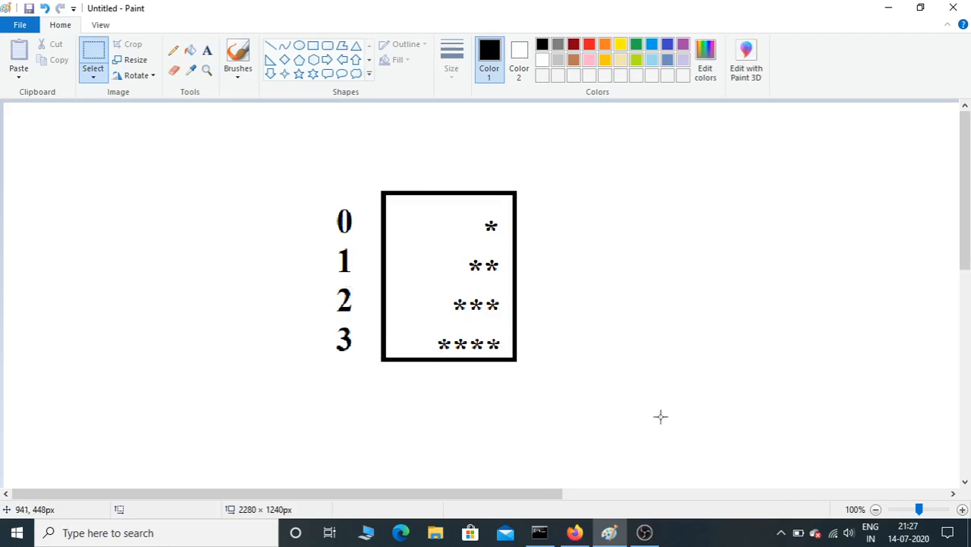
{"action": "mouse_move", "coordinate": [617, 389]}
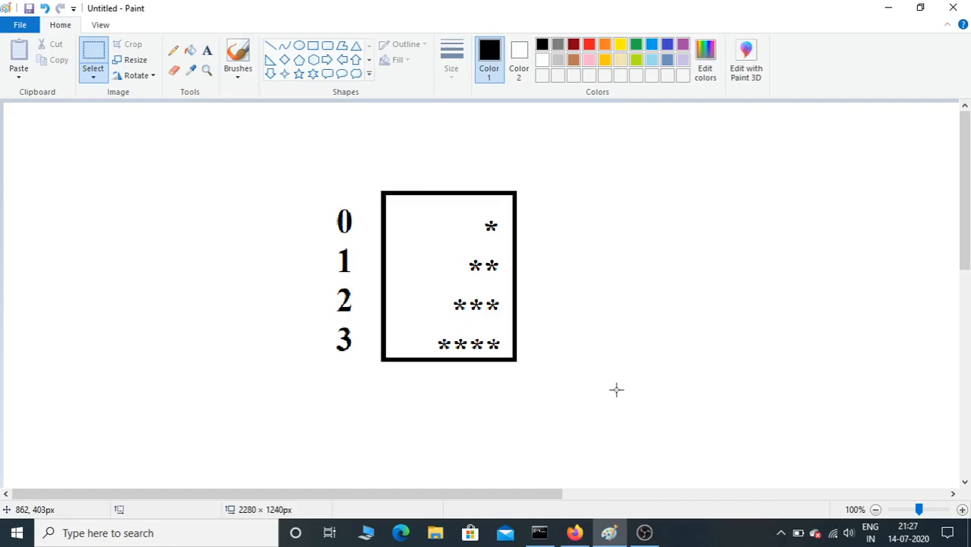
{"action": "mouse_move", "coordinate": [539, 267]}
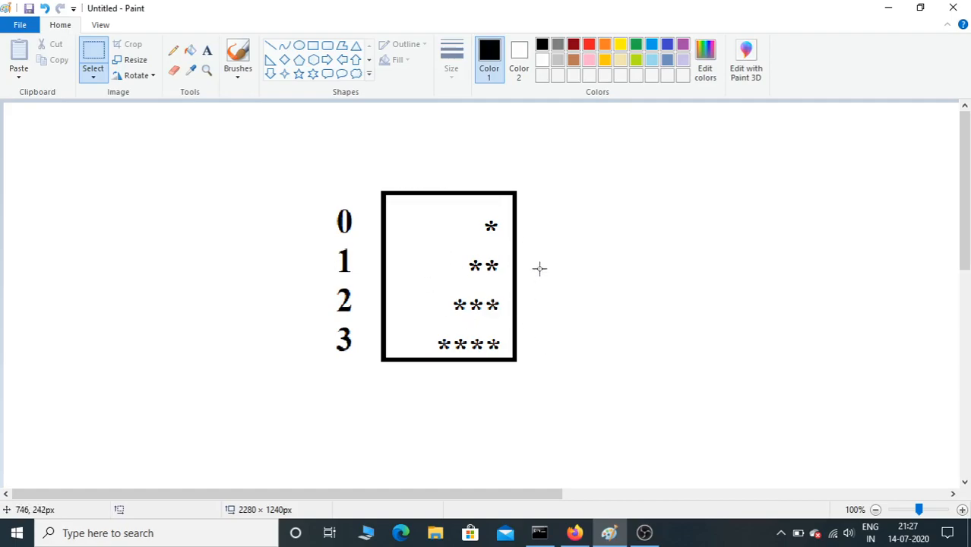
{"action": "mouse_move", "coordinate": [455, 281]}
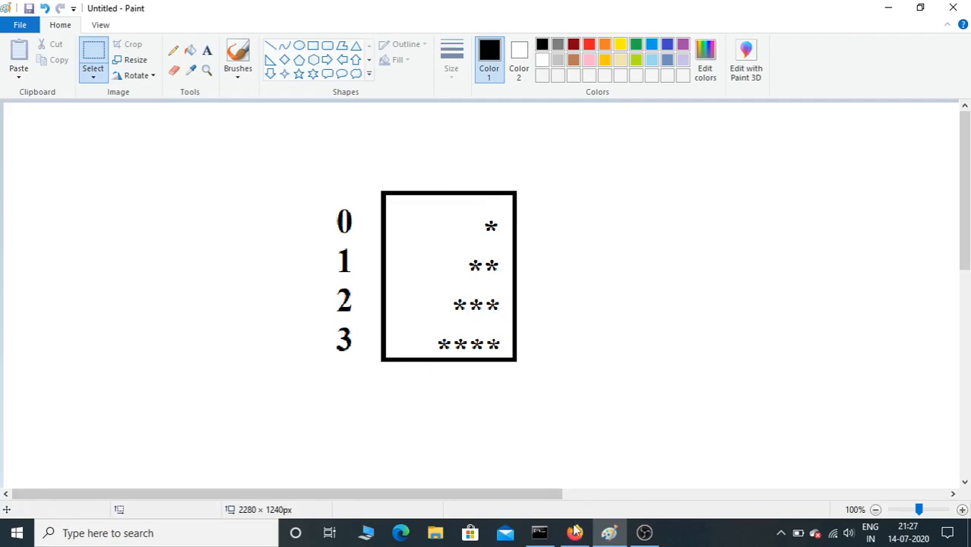
{"action": "left_click", "coordinate": [574, 531]}
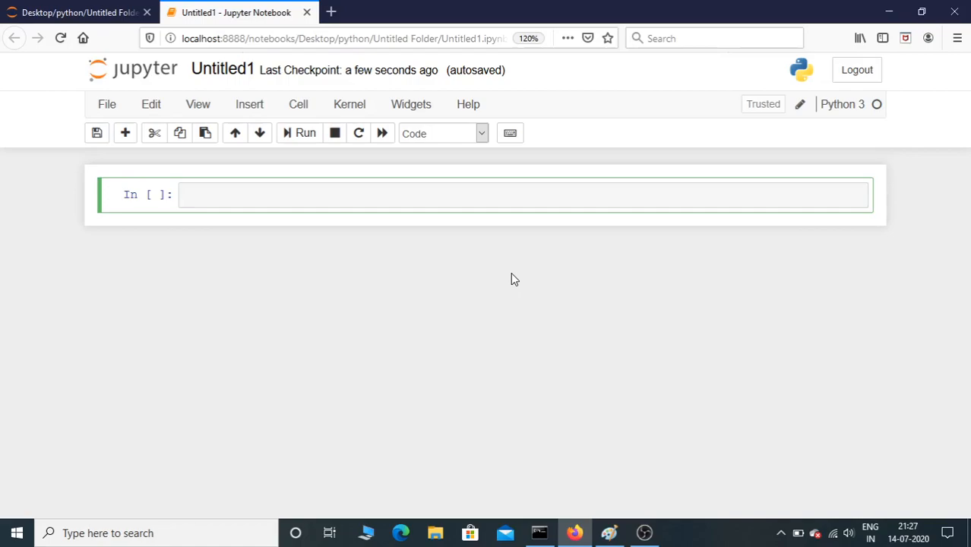
{"action": "type", "text": "row ="}
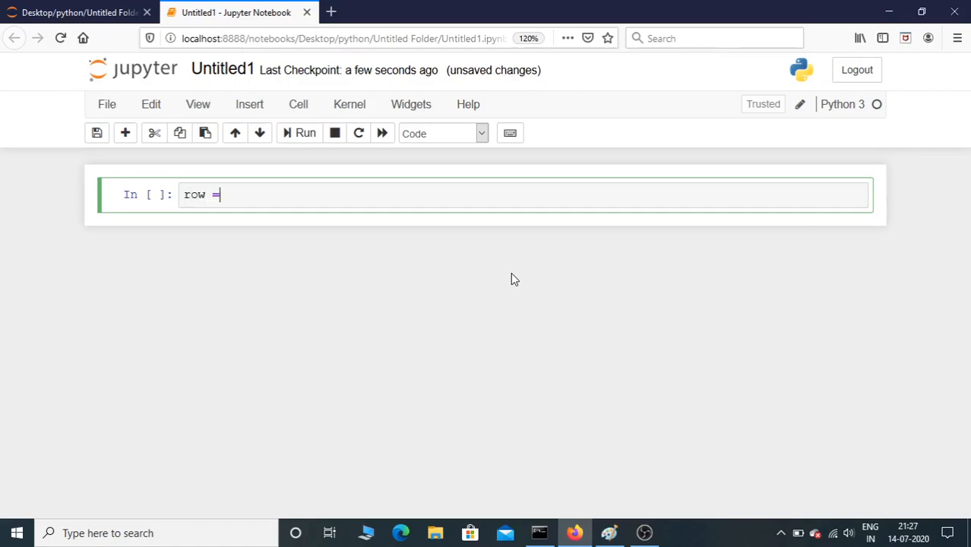
{"action": "type", "text": "inpu"}
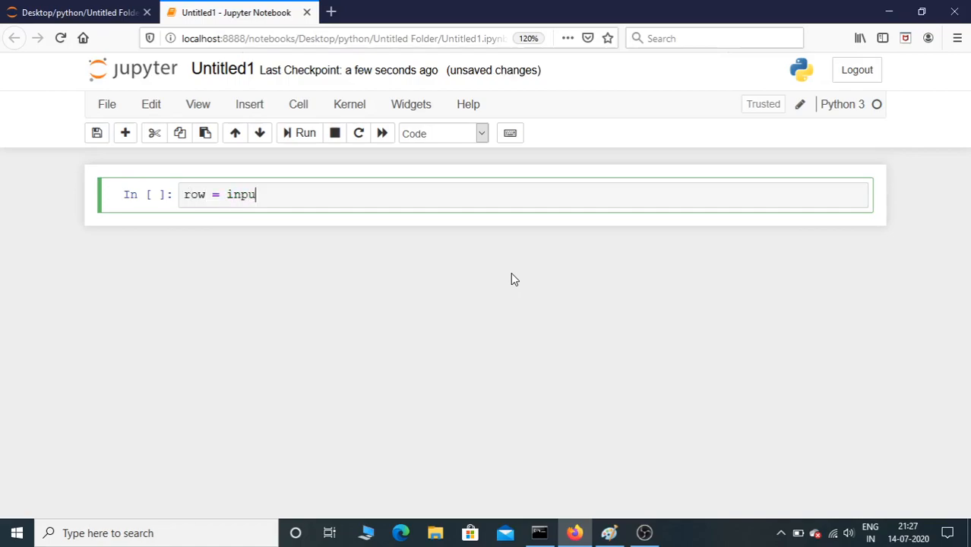
{"action": "type", "text": "t(\"\")"}
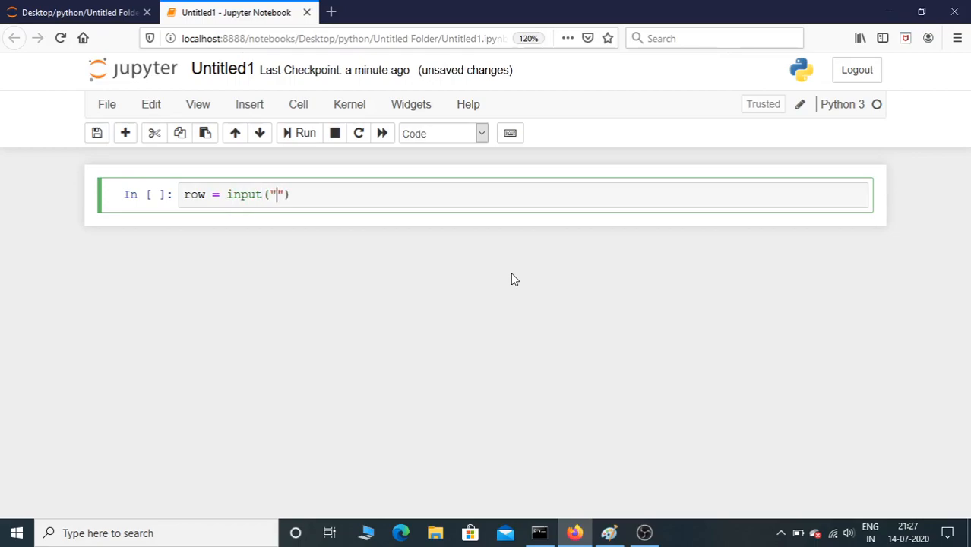
{"action": "type", "text": "enter the number of"}
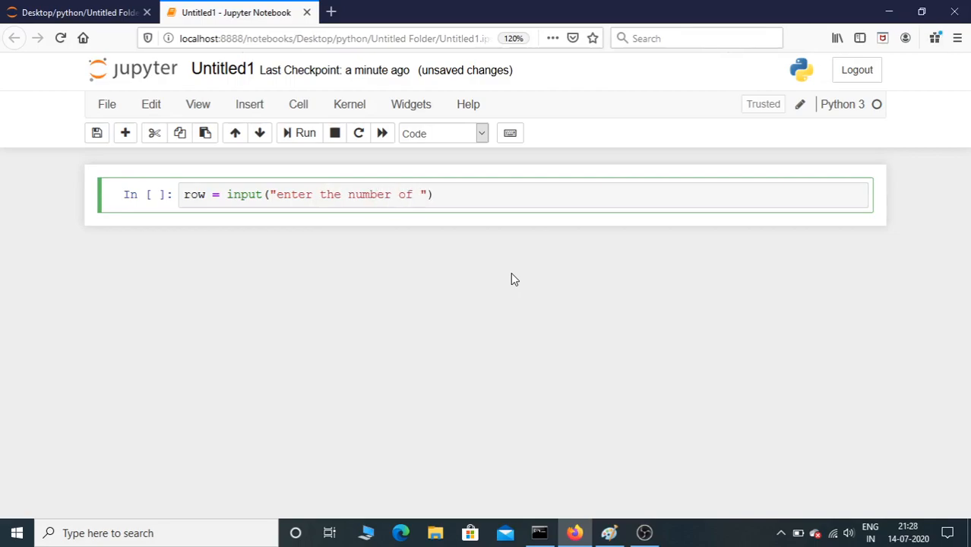
{"action": "type", "text": "rows:"}
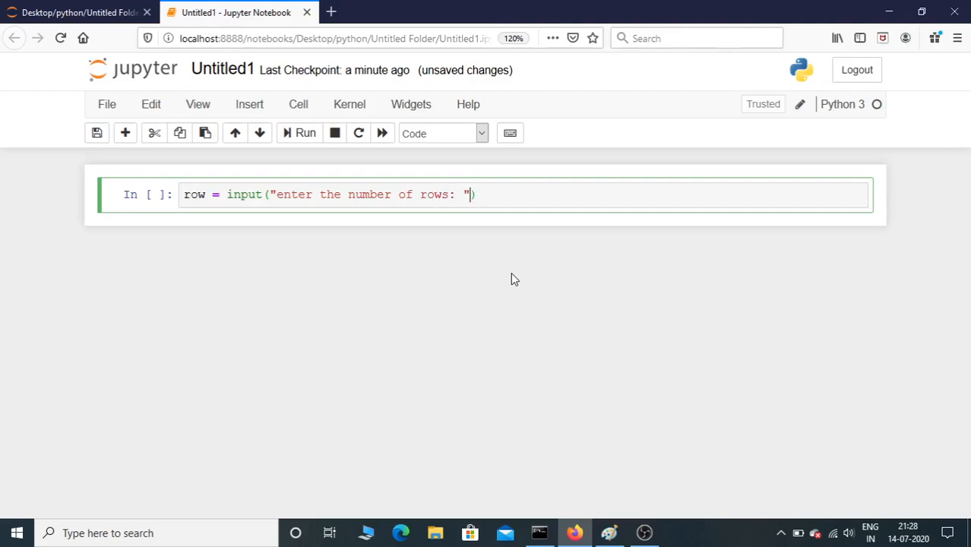
Wrap the input call in int(...) so row is stored as an integer
{"action": "left_click", "coordinate": [231, 194]}
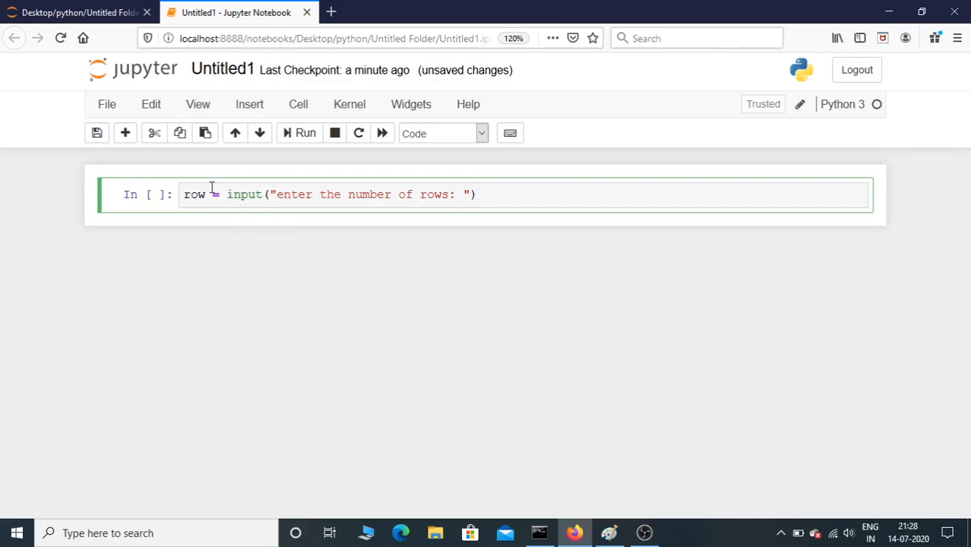
{"action": "mouse_move", "coordinate": [262, 197]}
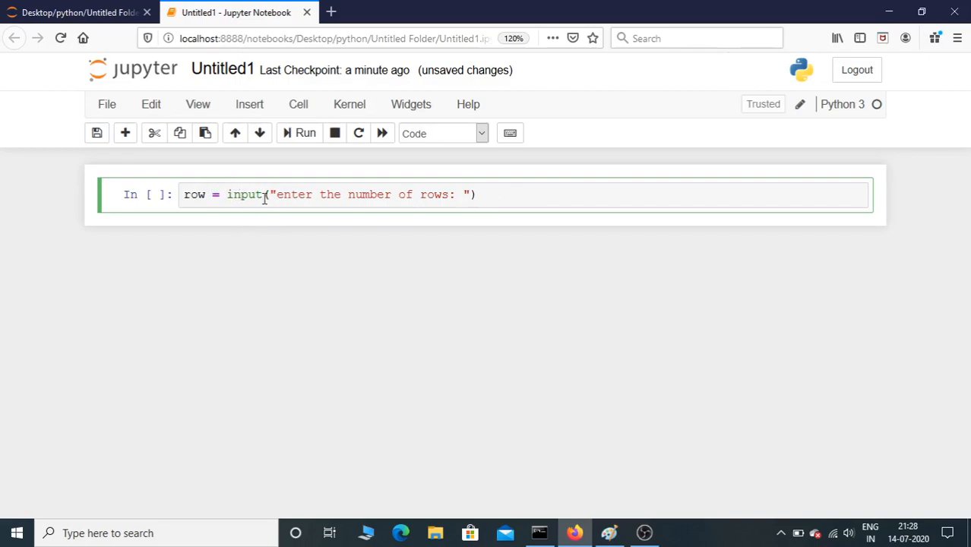
{"action": "type", "text": "int("}
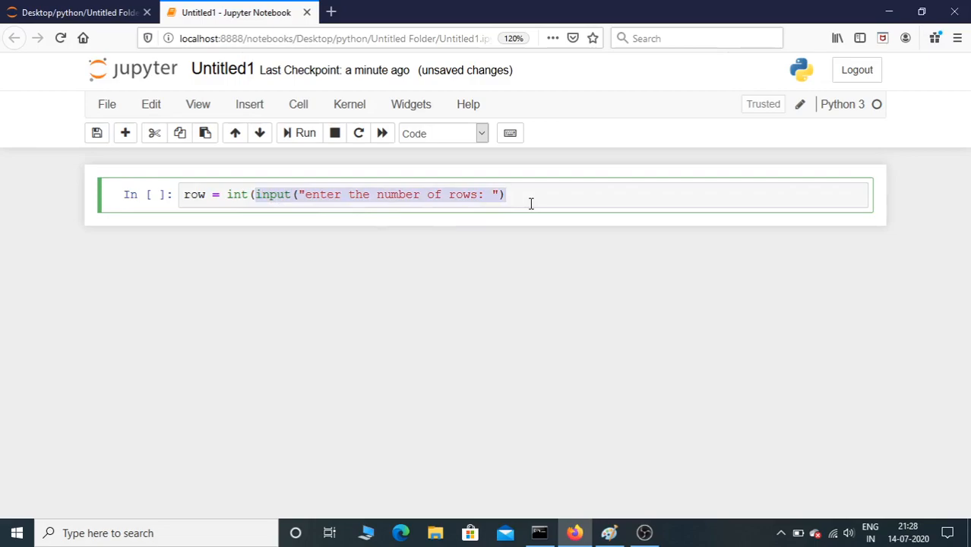
{"action": "type", "text": ")"}
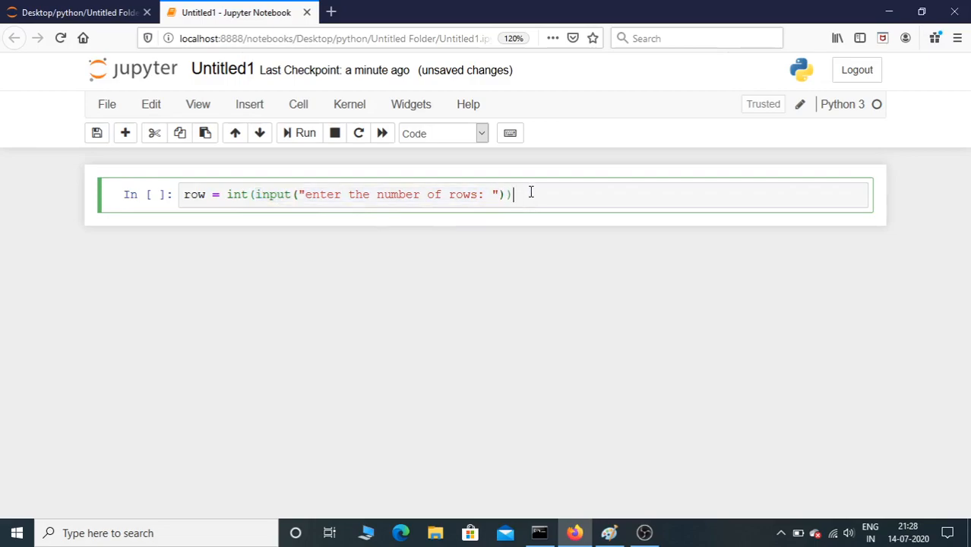
{"action": "mouse_move", "coordinate": [539, 195]}
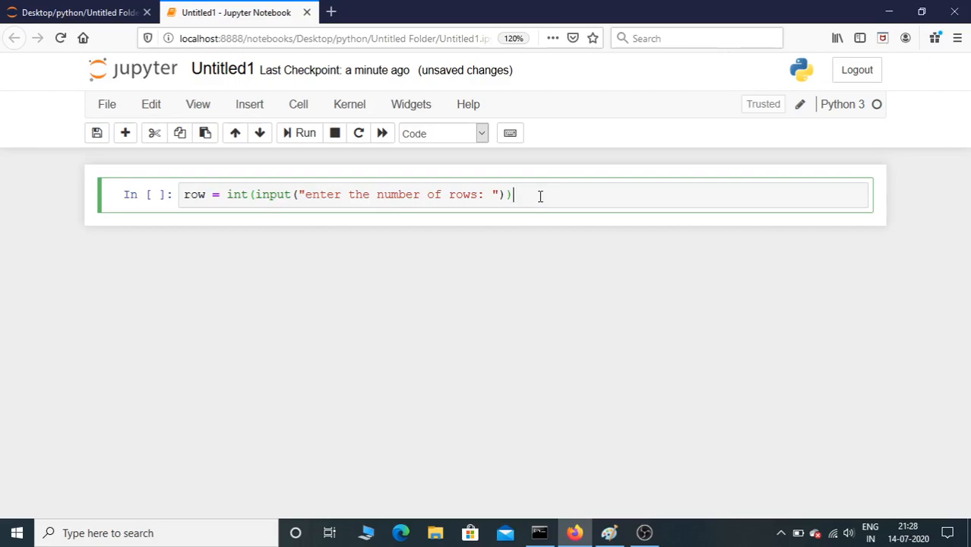
Add the loop line for i in range(row): below the input statement
{"action": "key", "text": "enter"}
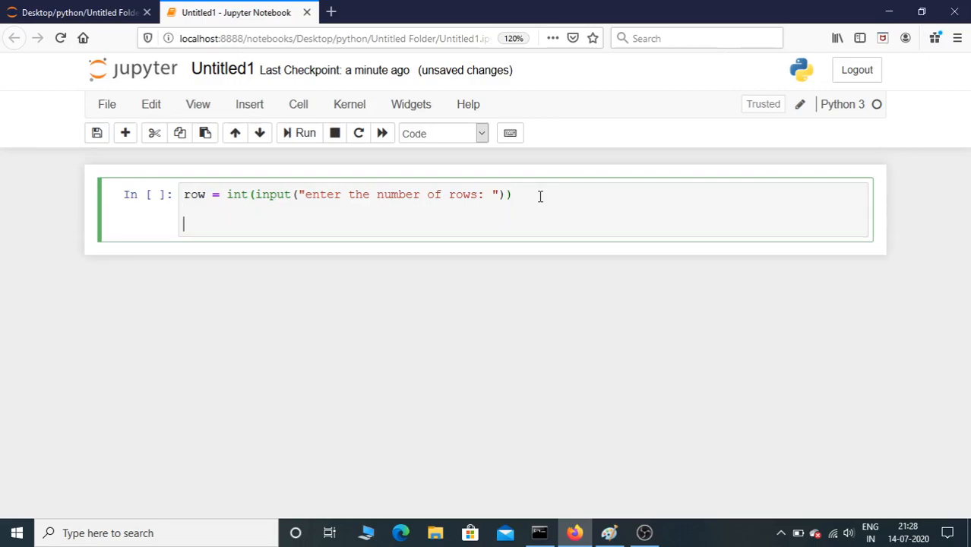
{"action": "type", "text": "for i"}
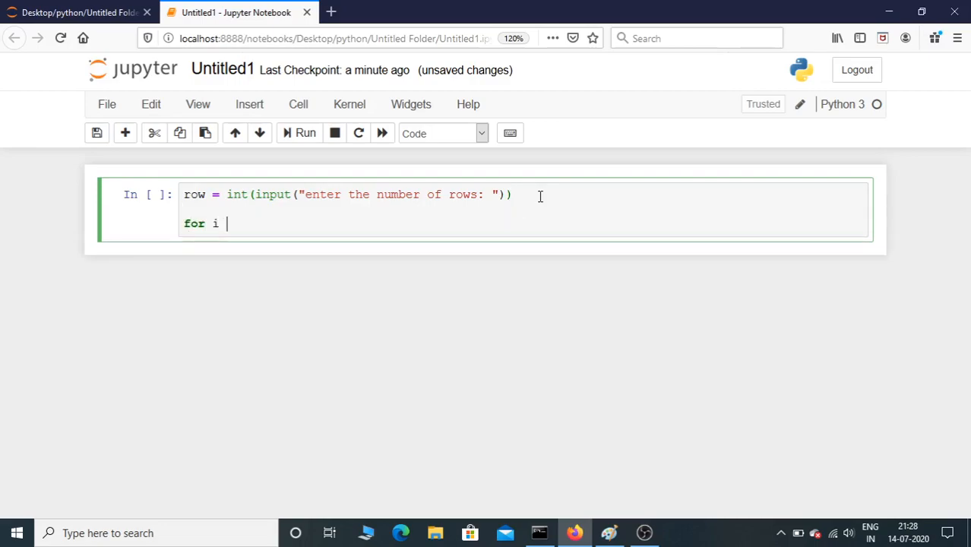
{"action": "type", "text": "in range"}
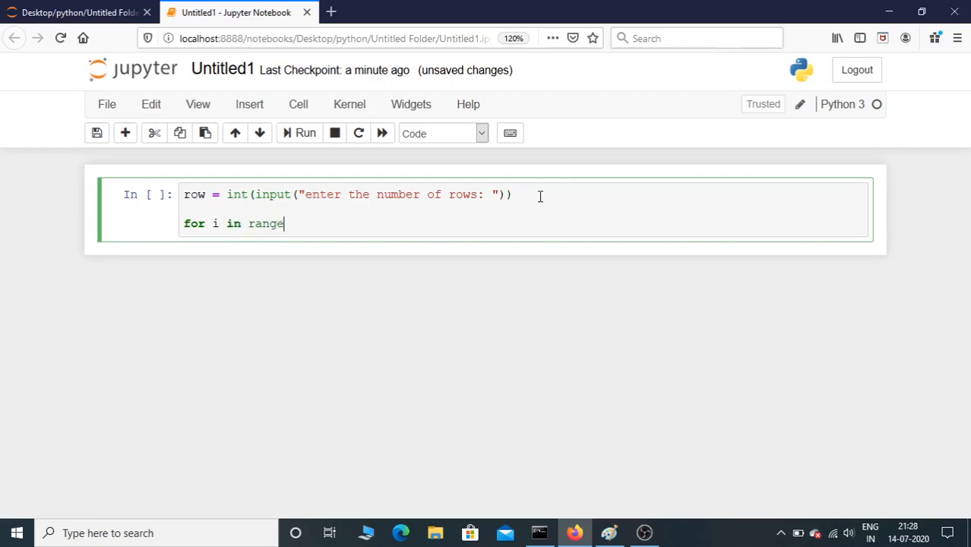
{"action": "type", "text": "(ro"}
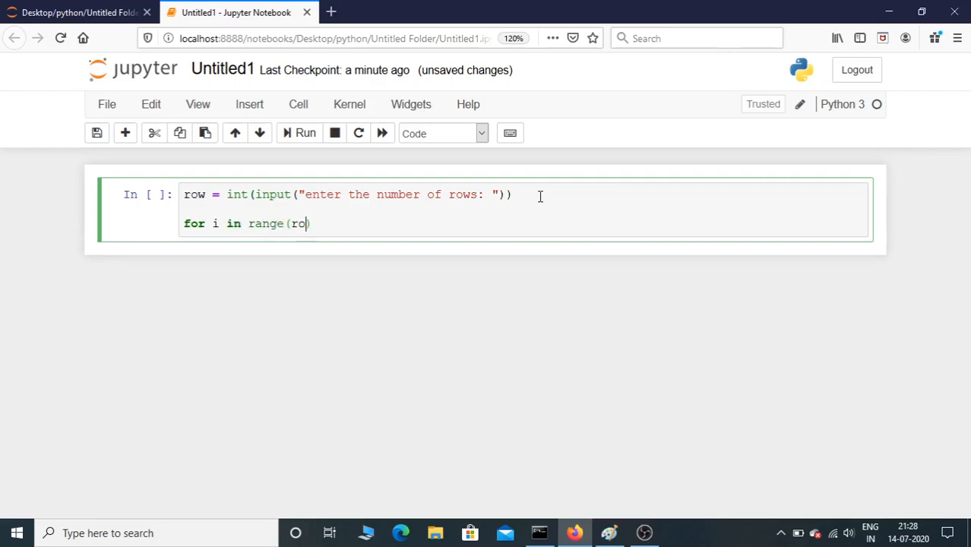
{"action": "type", "text": "w):"}
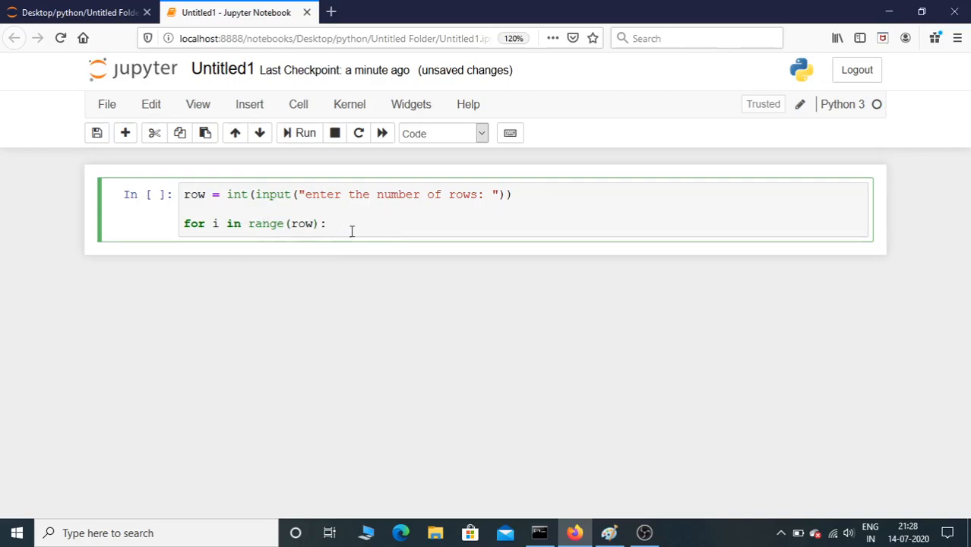
Try a # 0,1,2,3 comment and range(1,row+1), then revert to plain range(row)
{"action": "type", "text": "#"}
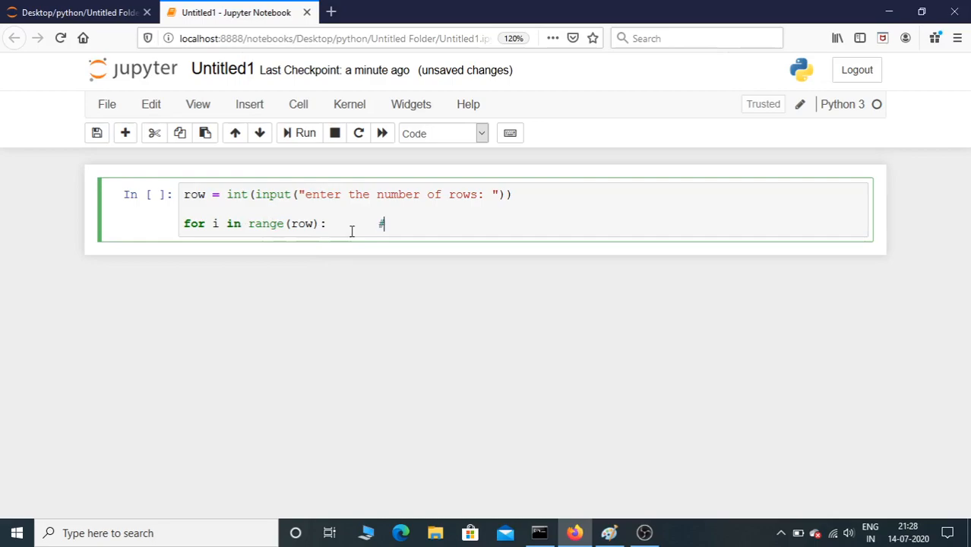
{"action": "type", "text": "0,"}
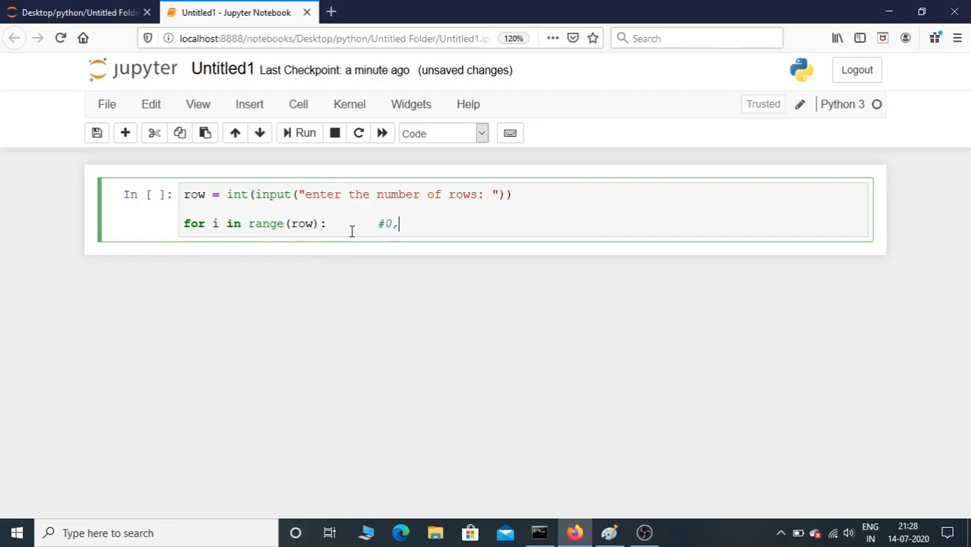
{"action": "type", "text": "1,2"}
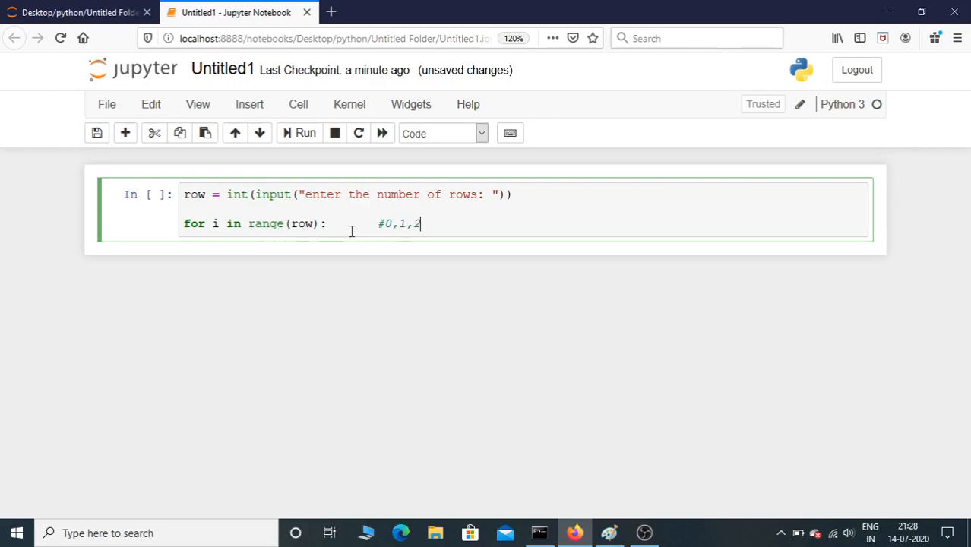
{"action": "type", "text": ",3"}
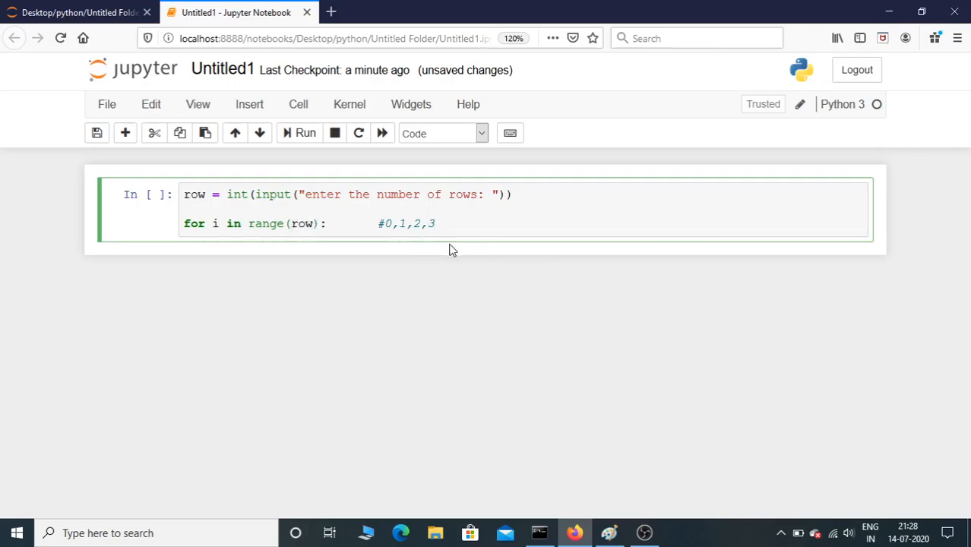
{"action": "type", "text": "1,"}
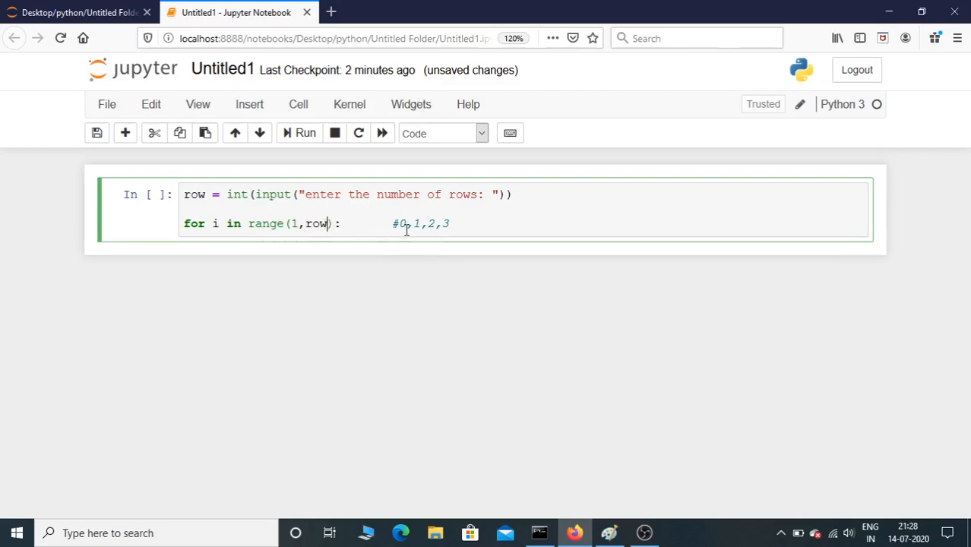
{"action": "type", "text": "+"}
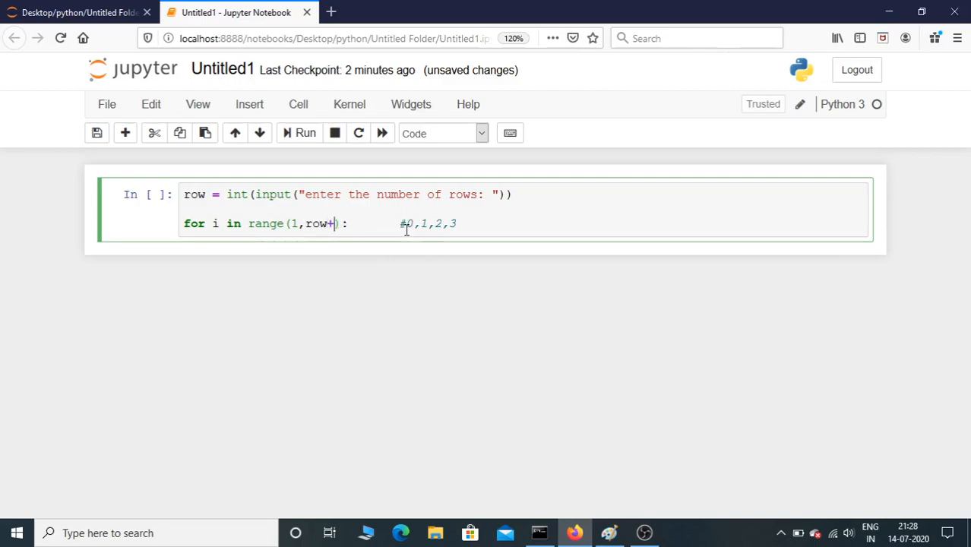
{"action": "type", "text": "1"}
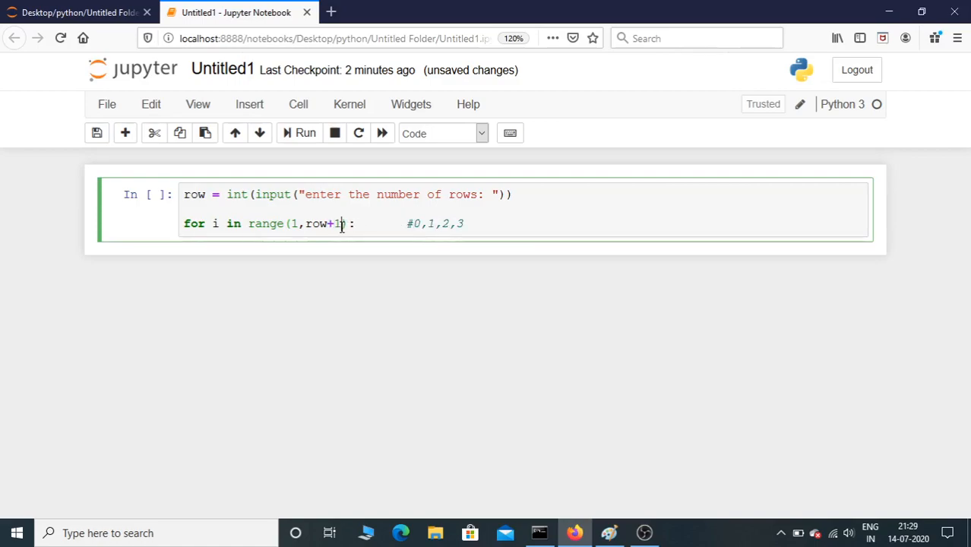
{"action": "key", "text": "BackSpace"}
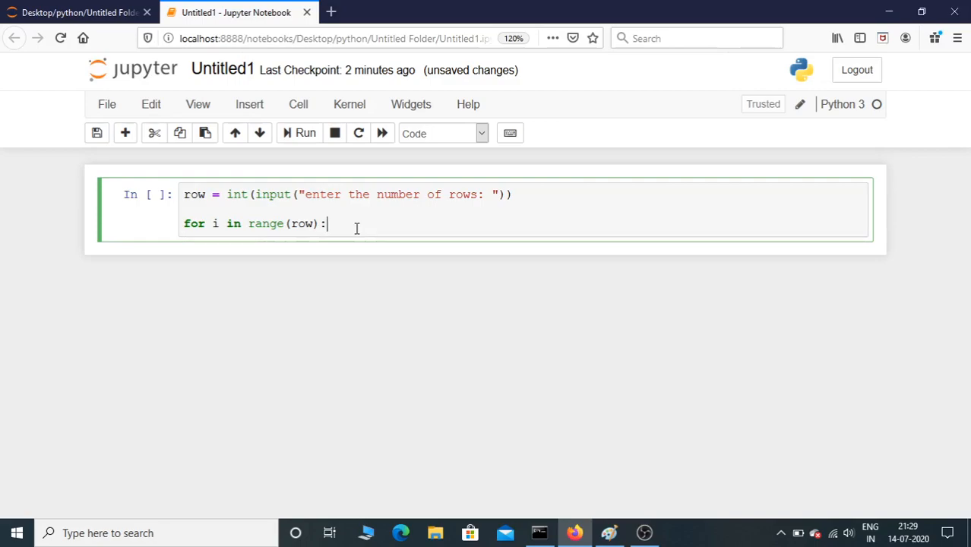
Give the loop an empty print() body and bring up the Paint triangle sketch
{"action": "type", "text": "prin"}
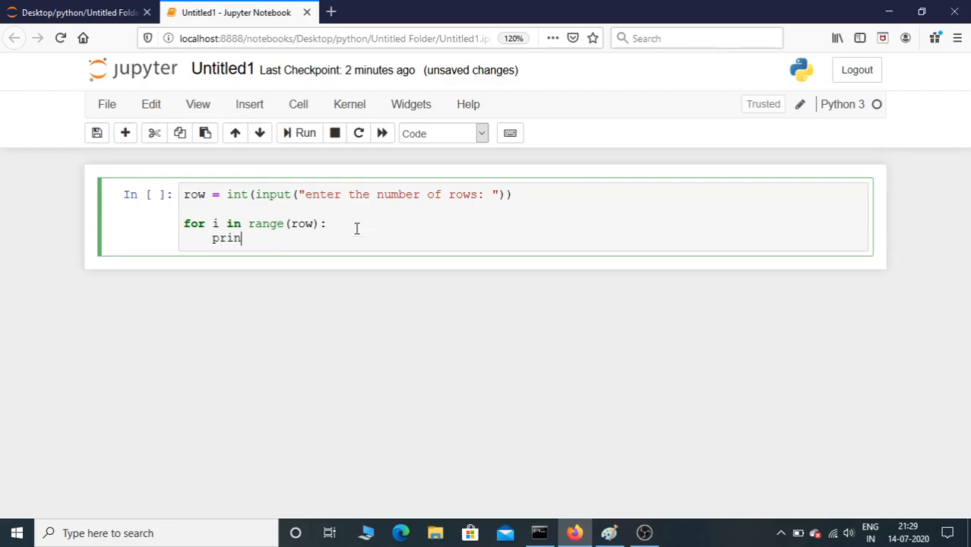
{"action": "type", "text": "t()"}
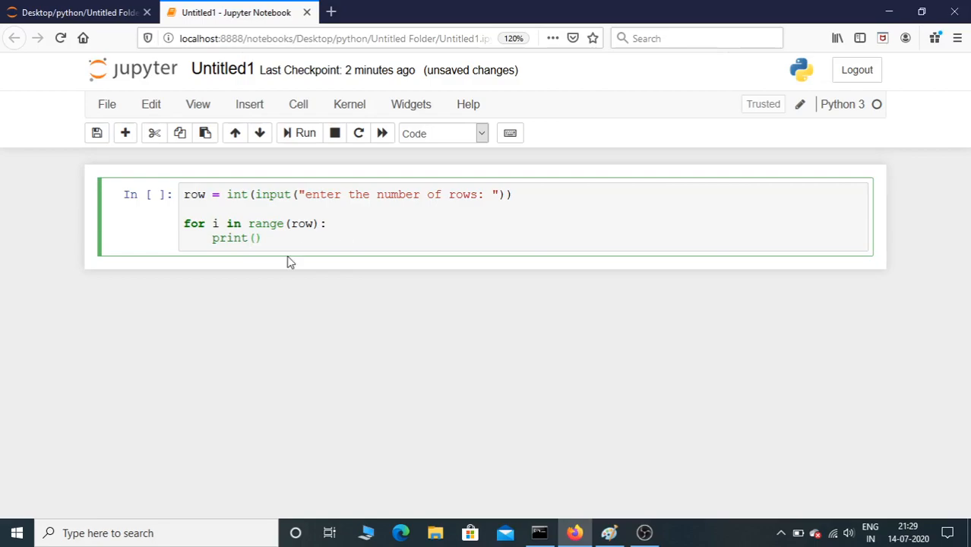
{"action": "left_click", "coordinate": [611, 531]}
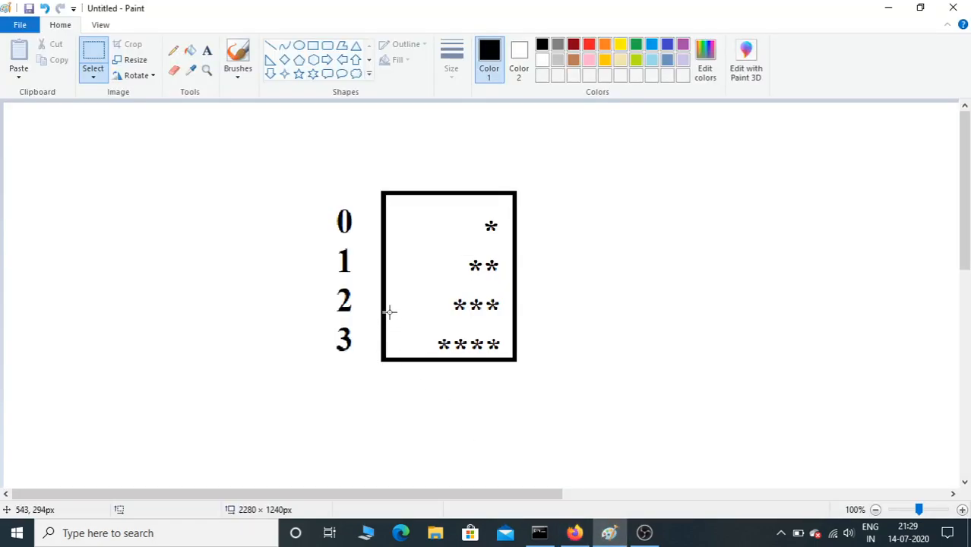
{"action": "mouse_move", "coordinate": [443, 344]}
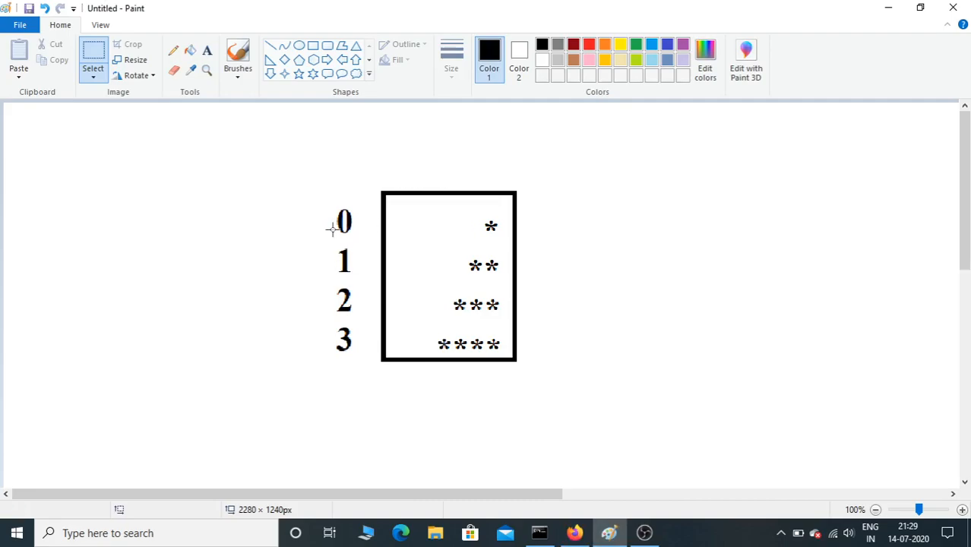
{"action": "mouse_move", "coordinate": [443, 232]}
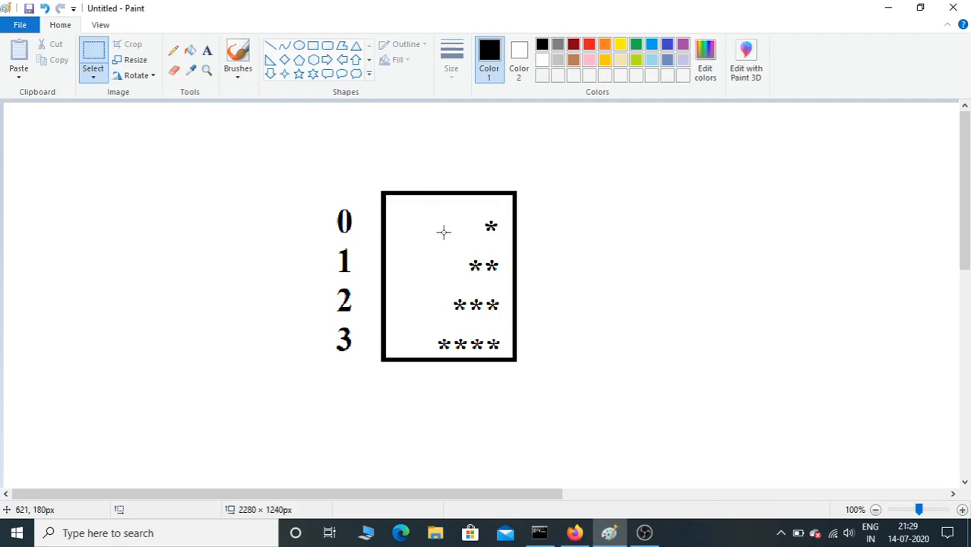
{"action": "mouse_move", "coordinate": [413, 234]}
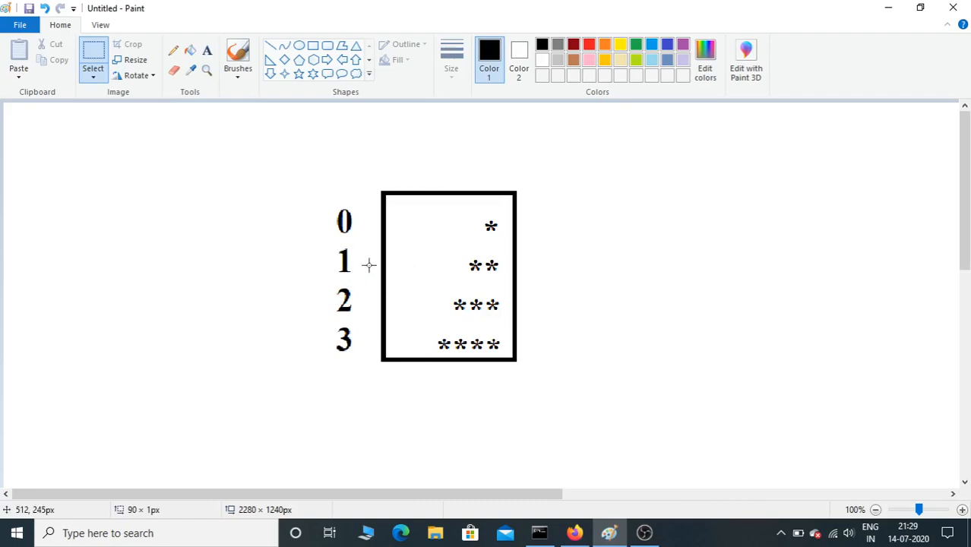
{"action": "mouse_move", "coordinate": [498, 278]}
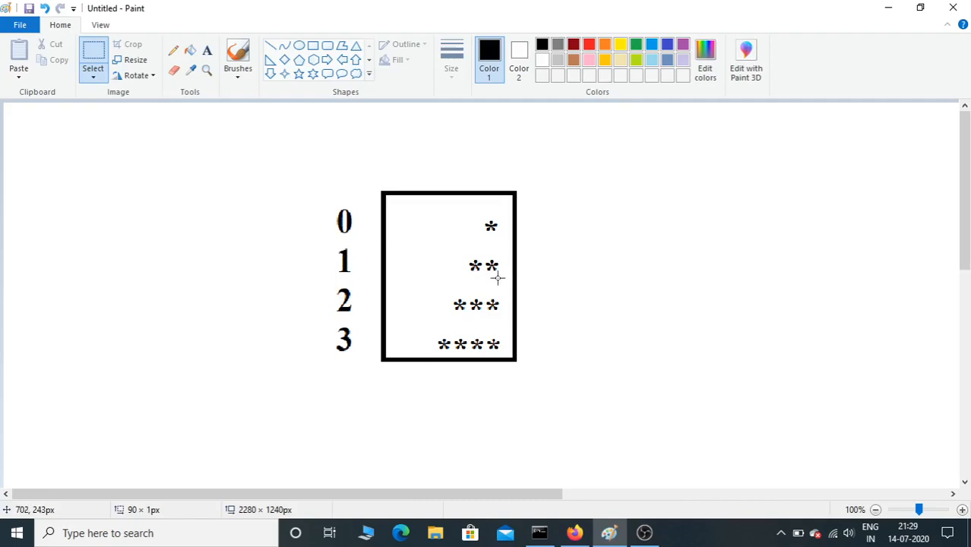
{"action": "mouse_move", "coordinate": [363, 289]}
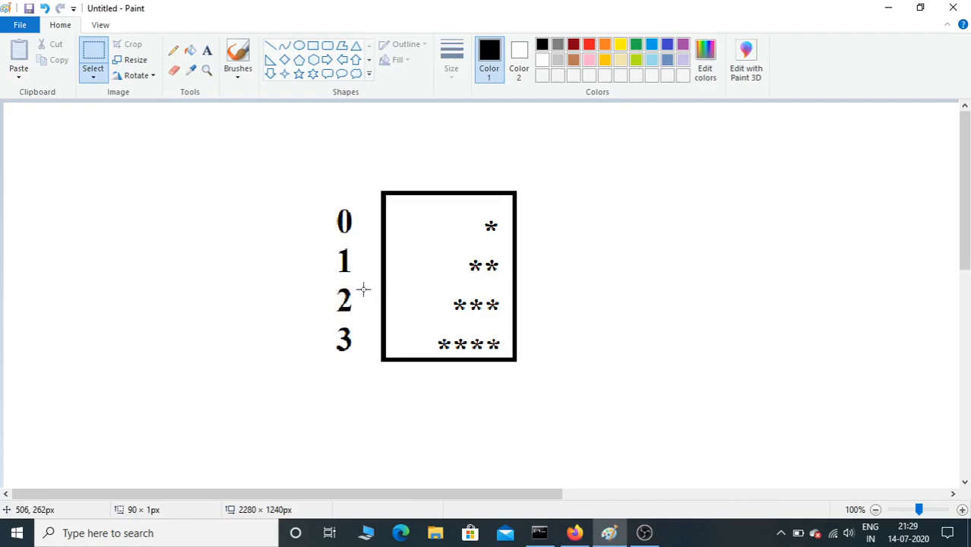
{"action": "mouse_move", "coordinate": [441, 349]}
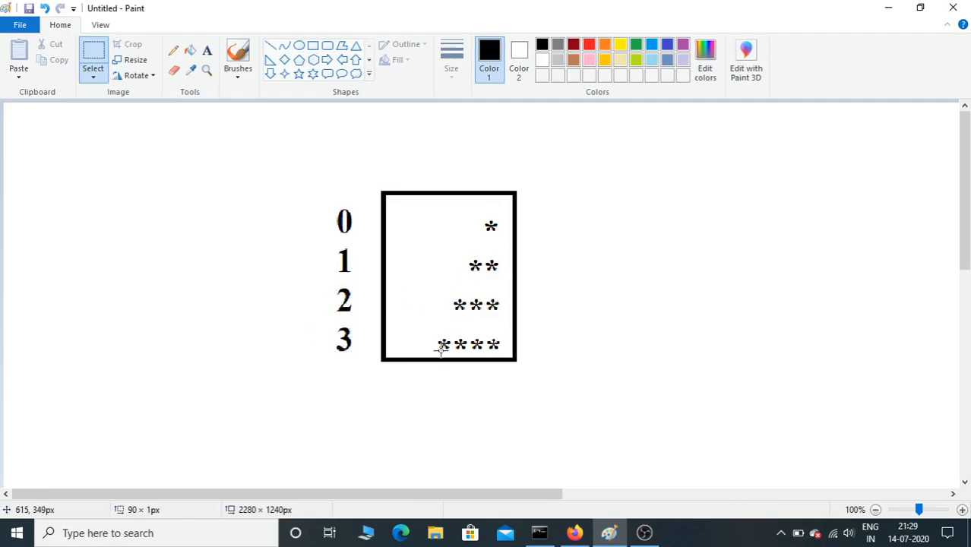
{"action": "mouse_move", "coordinate": [417, 219]}
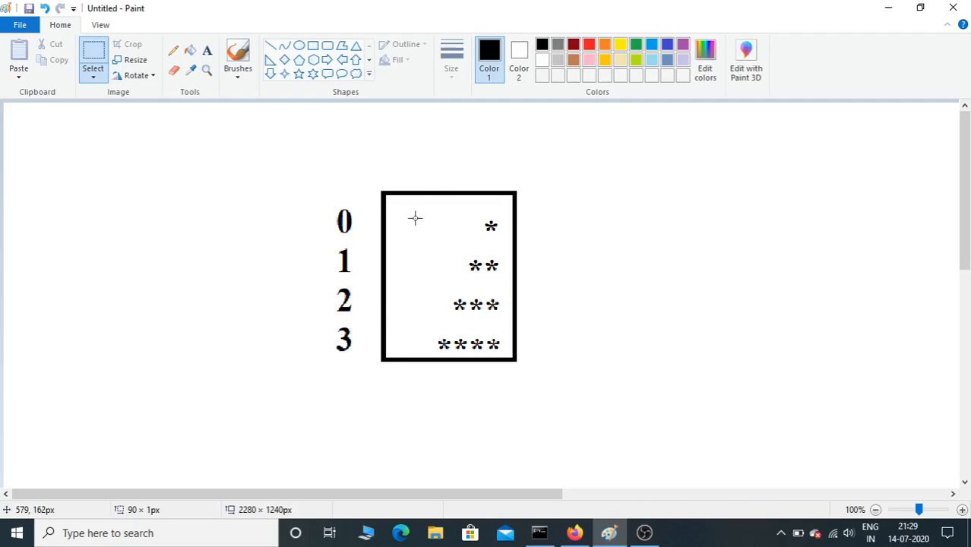
{"action": "mouse_move", "coordinate": [490, 363]}
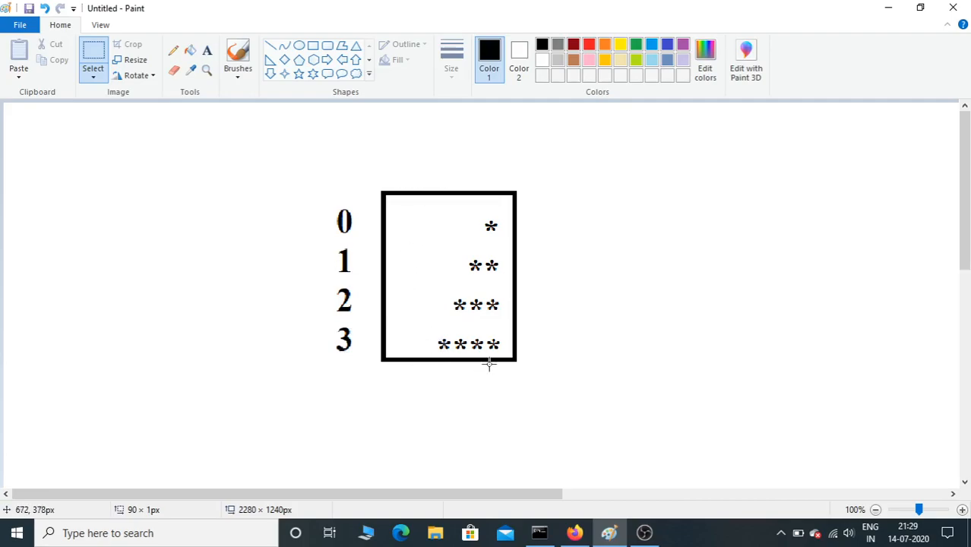
{"action": "mouse_move", "coordinate": [578, 509]}
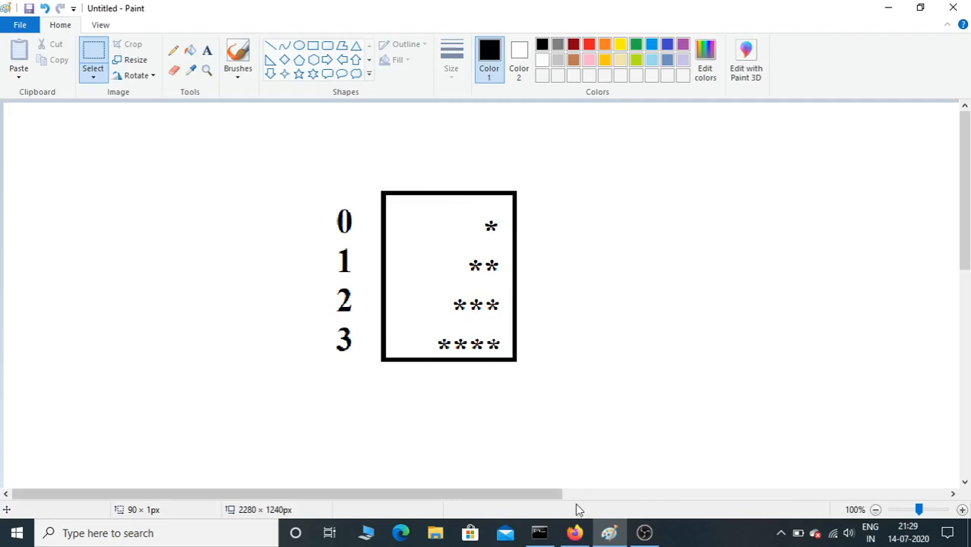
Return from the Paint triangle sketch to the Jupyter notebook
{"action": "left_click", "coordinate": [575, 532]}
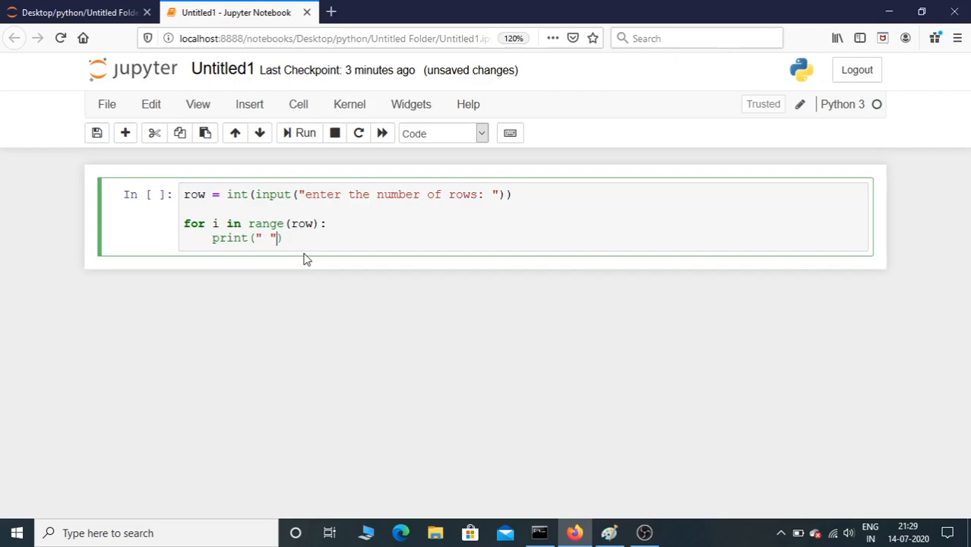
Extend the print call to print(" "*(row-i)+"*"), spaces followed by an asterisk string
{"action": "type", "text": "*"}
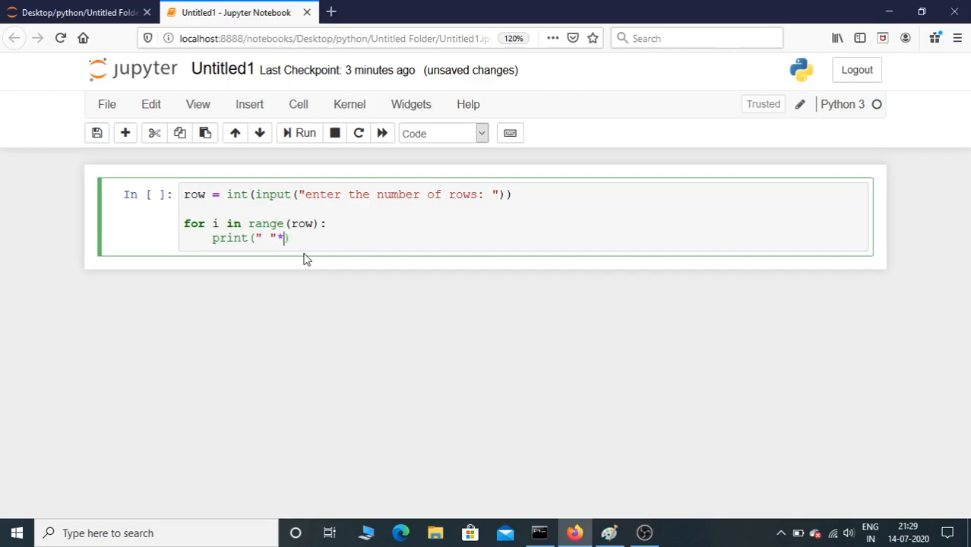
{"action": "type", "text": "()"}
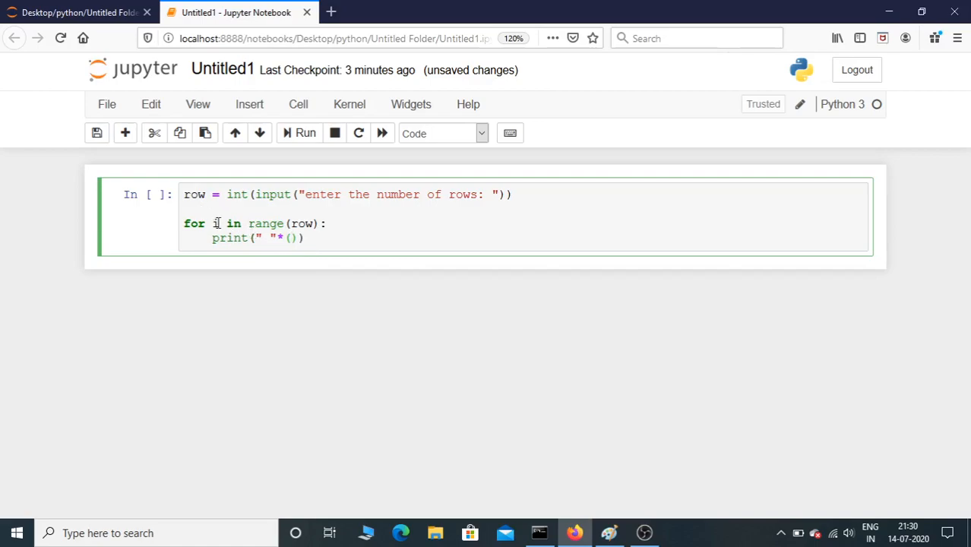
{"action": "type", "text": "row-"}
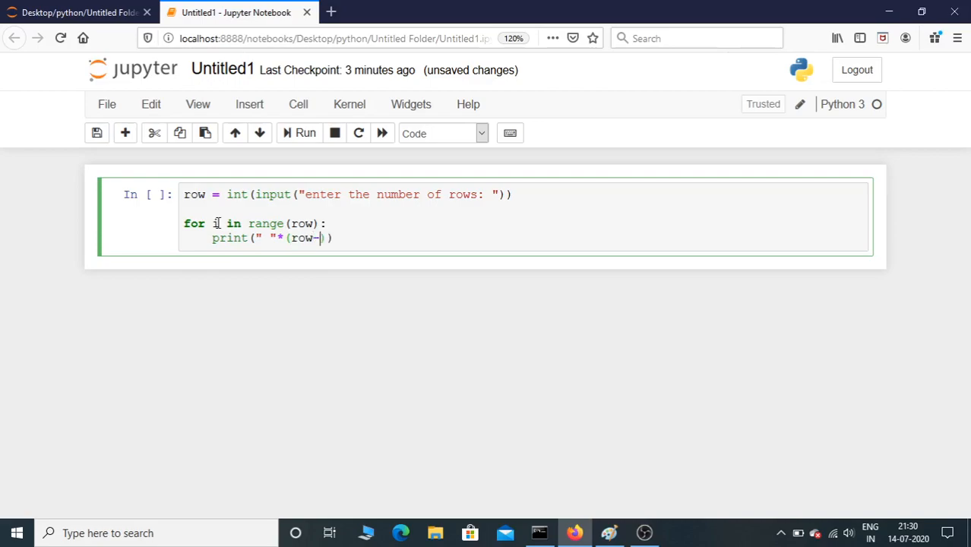
{"action": "type", "text": "i"}
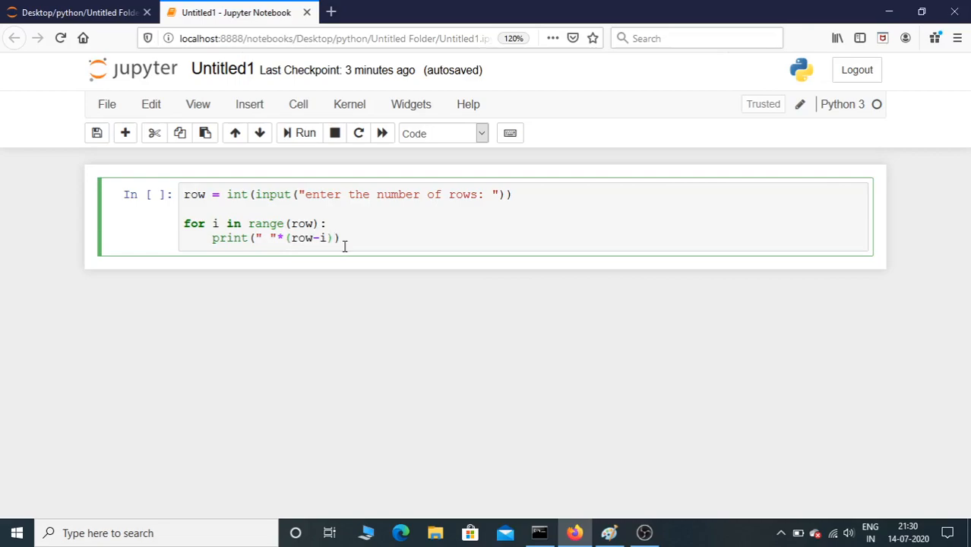
{"action": "type", "text": "+"}
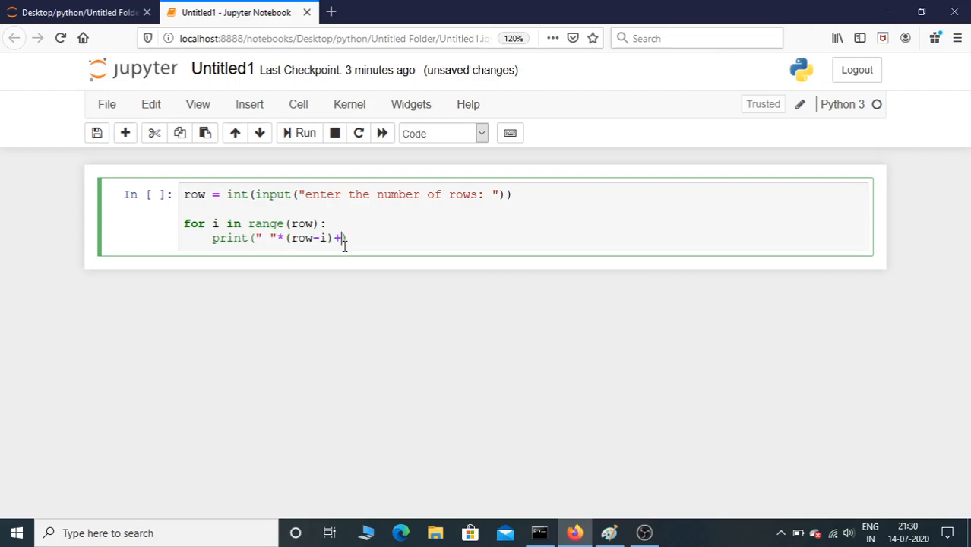
{"action": "type", "text": "\"\""}
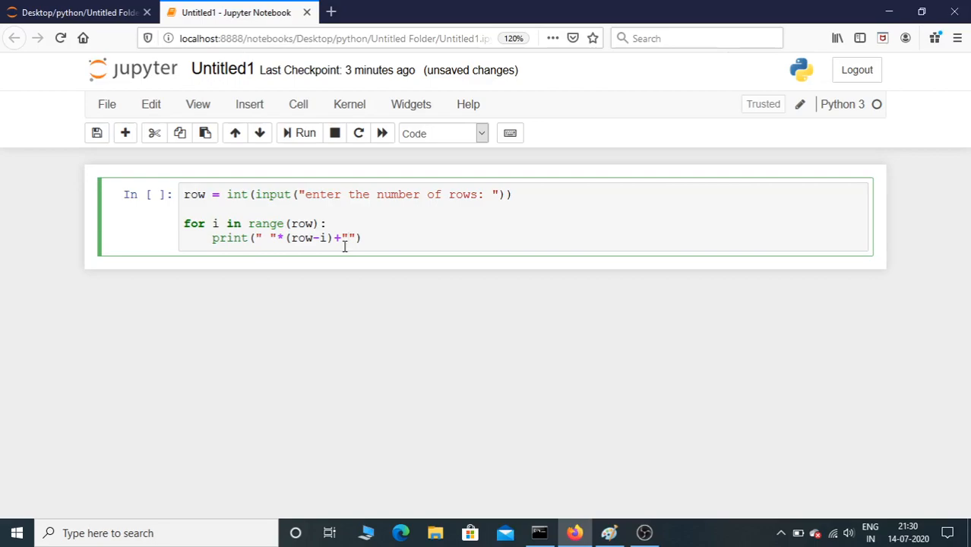
{"action": "type", "text": "*"}
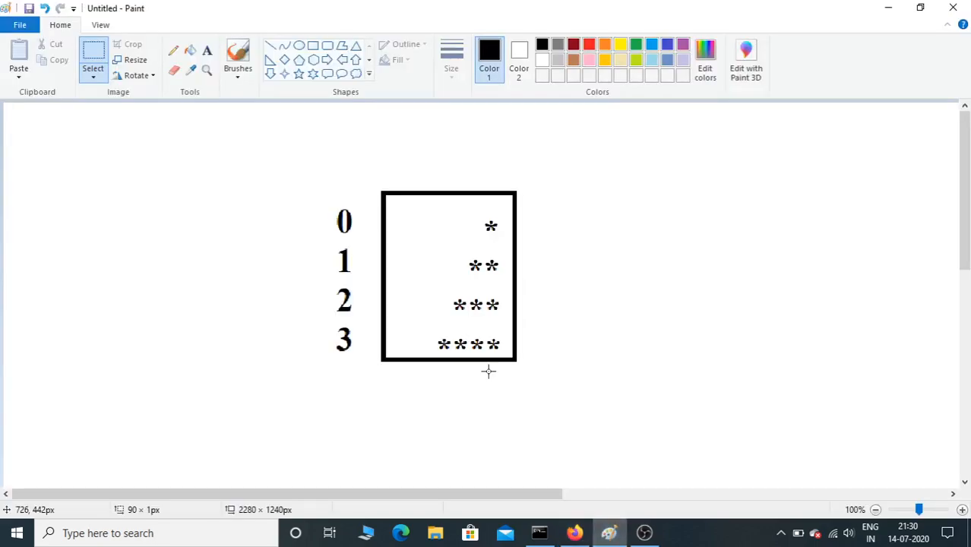
{"action": "mouse_move", "coordinate": [486, 249]}
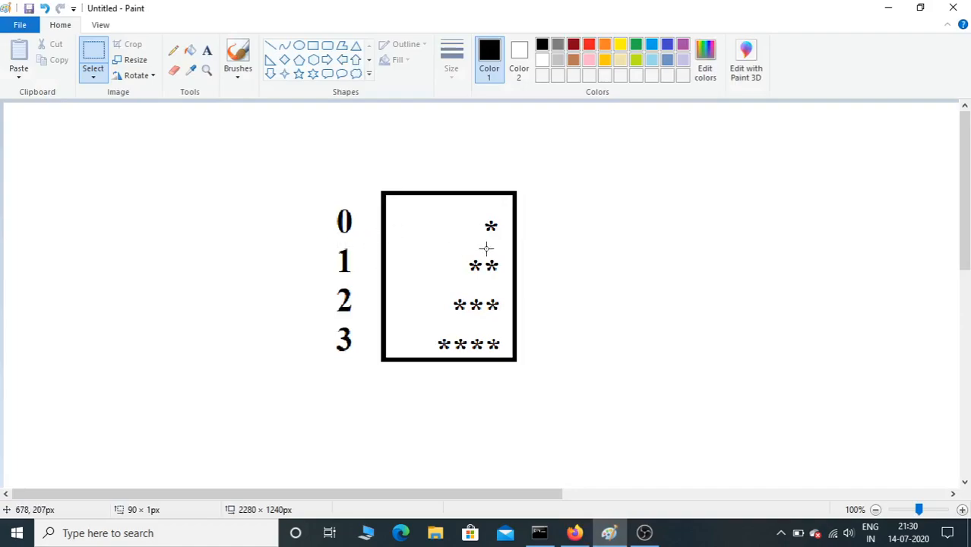
{"action": "mouse_move", "coordinate": [474, 226]}
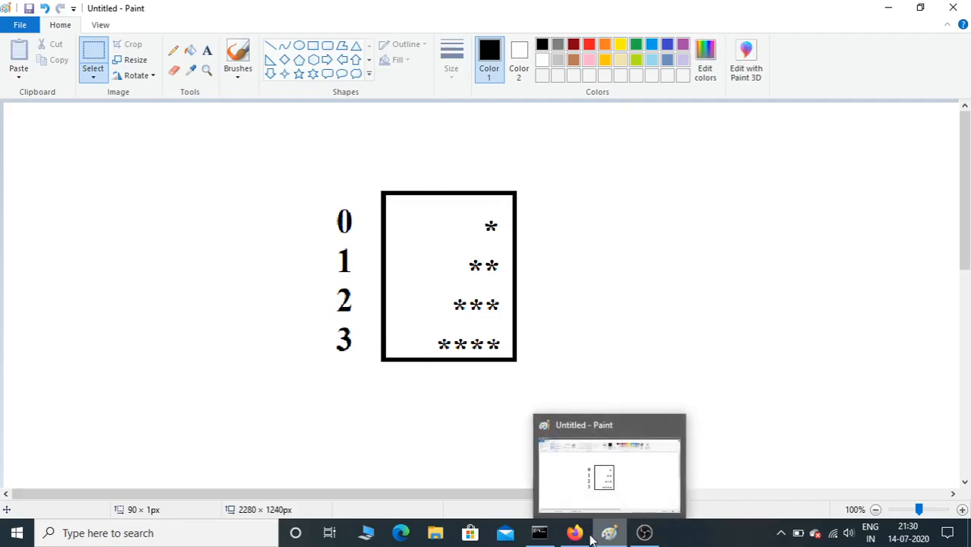
Return from the Paint diagram to the notebook code
{"action": "left_click", "coordinate": [574, 532]}
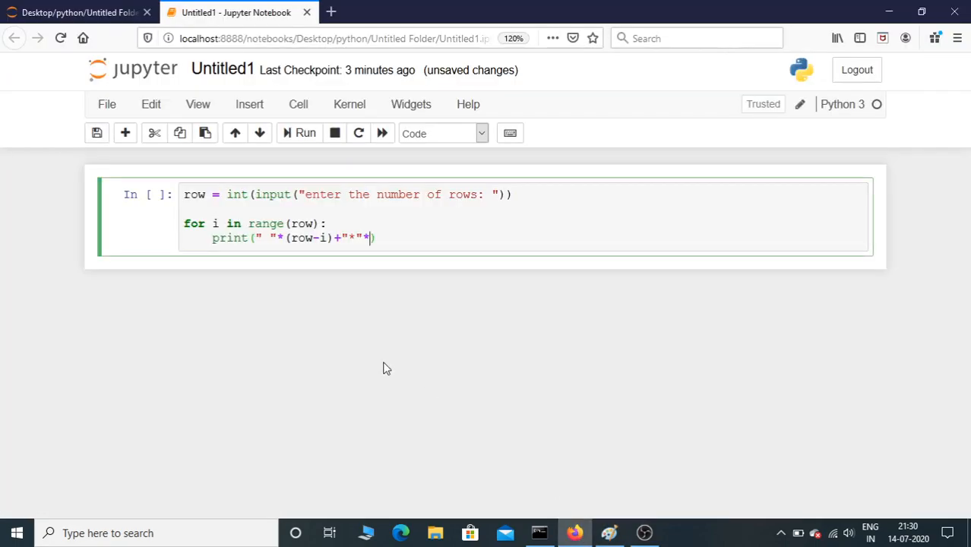
Append *(i+1) so the line reads print(" "*(row-i)+"*"*(i+1)) and run the cell
{"action": "type", "text": "(i)"}
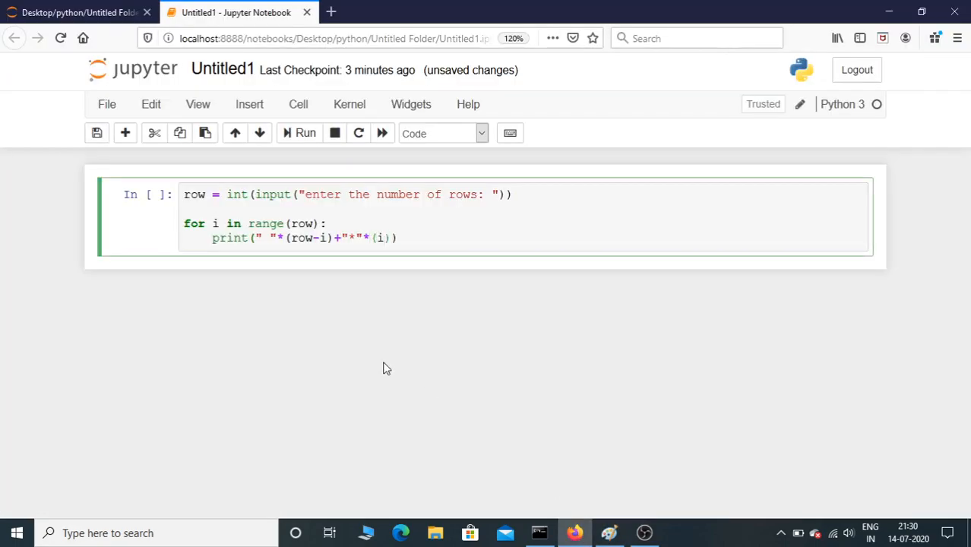
{"action": "type", "text": "+1"}
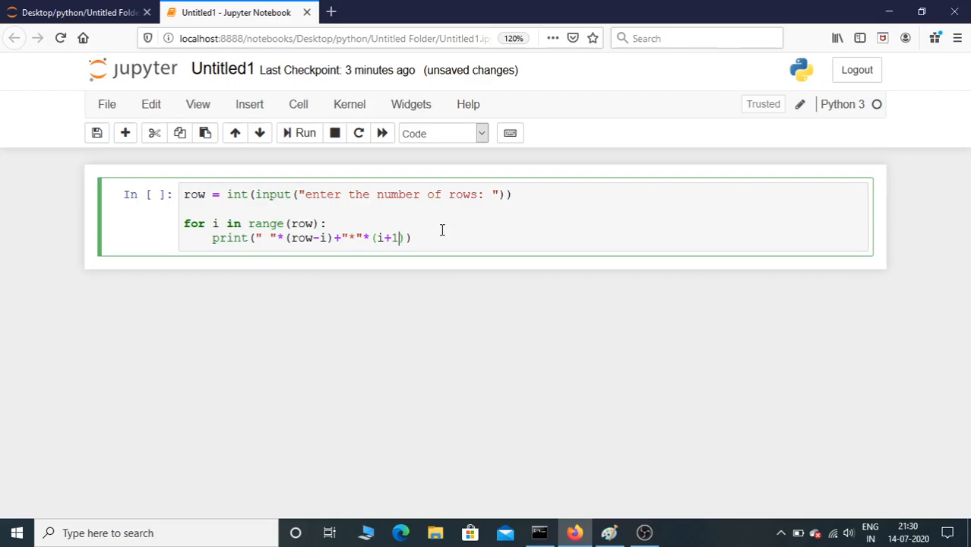
{"action": "left_click", "coordinate": [304, 134]}
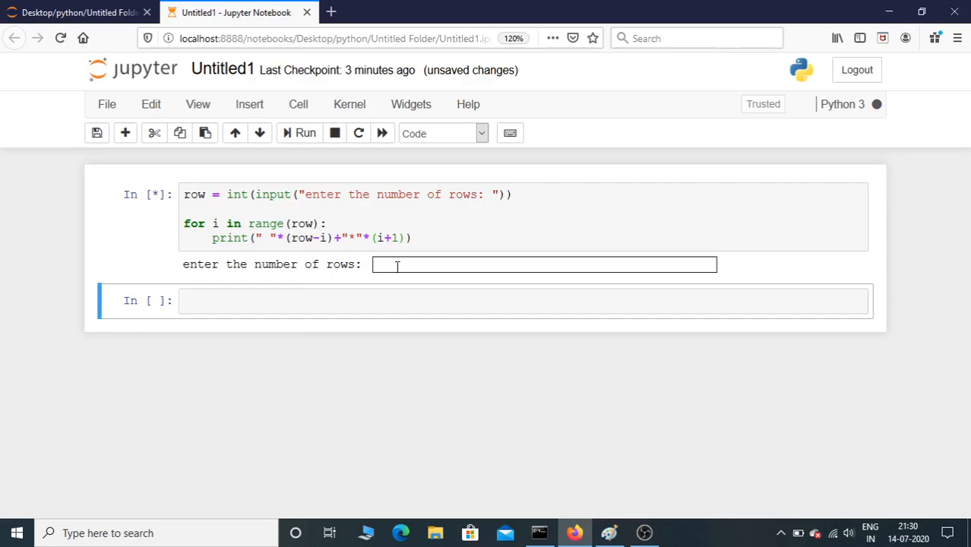
Run the program for 4 rows, then rerun it for 5 rows, printing right-aligned triangles
{"action": "type", "text": "4"}
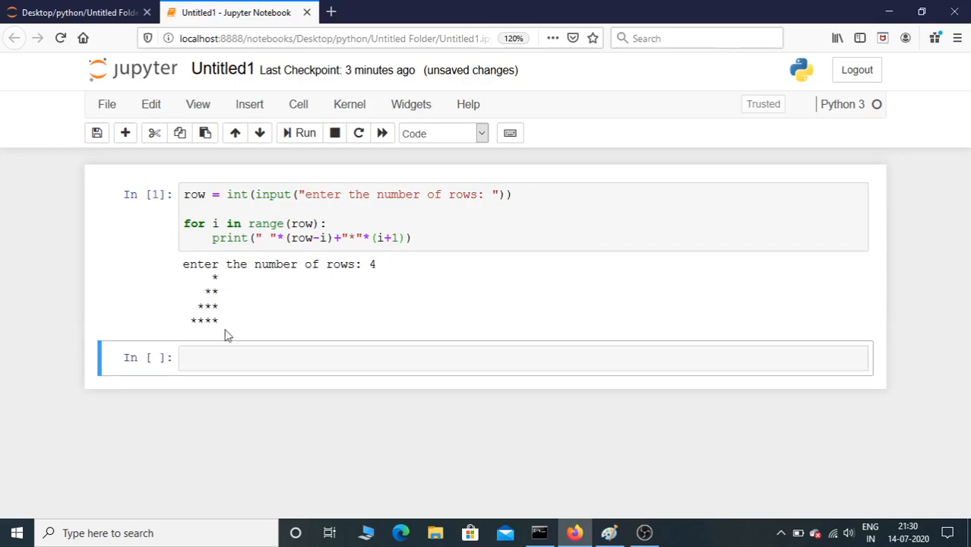
{"action": "left_click", "coordinate": [439, 237]}
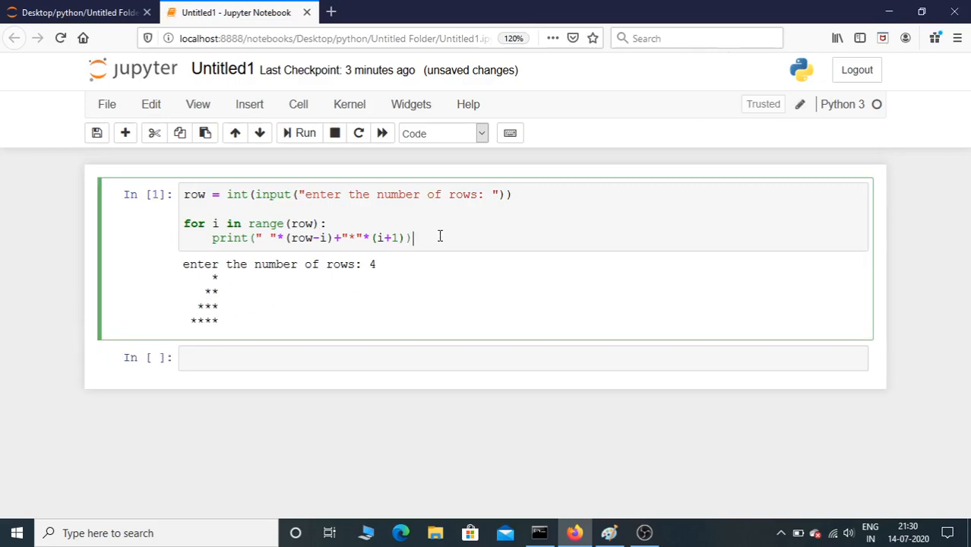
{"action": "left_click", "coordinate": [306, 134]}
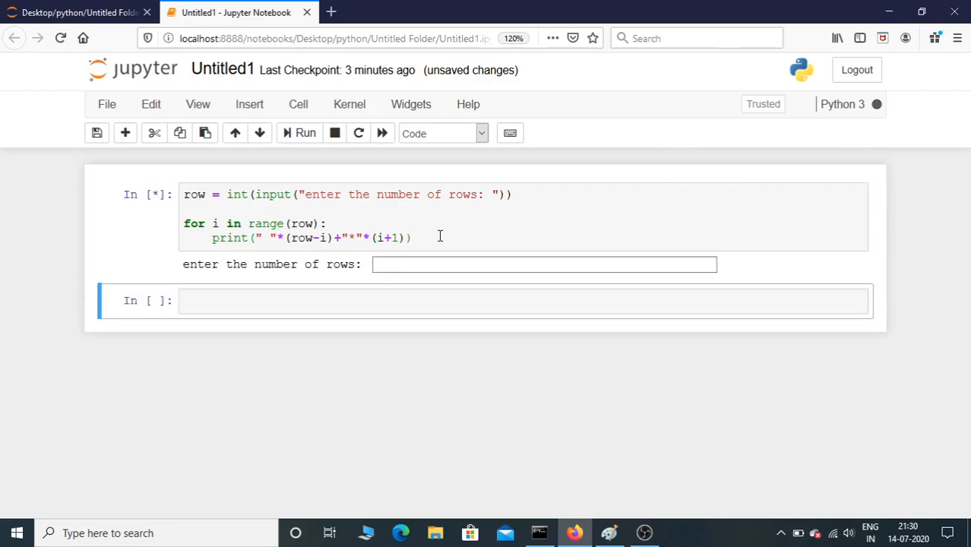
{"action": "type", "text": "5"}
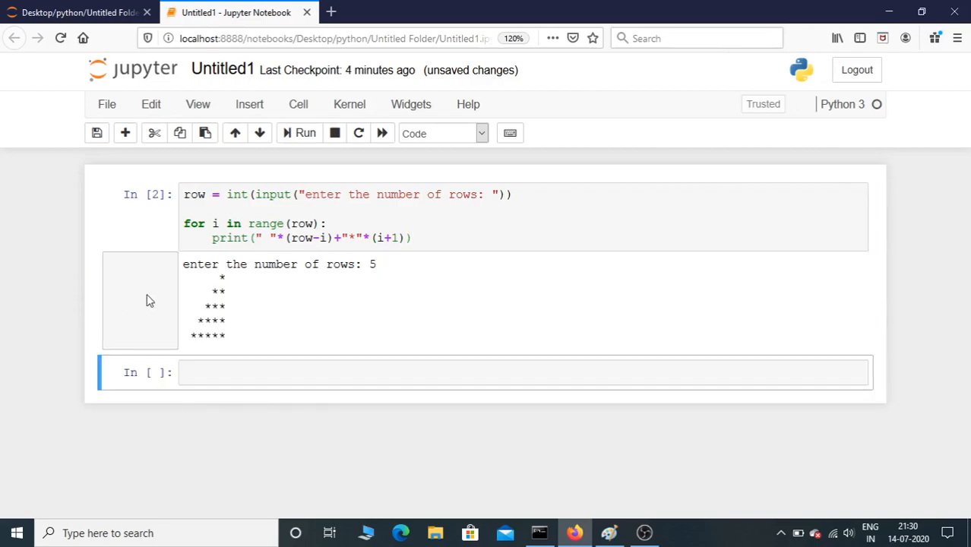
{"action": "mouse_move", "coordinate": [253, 295]}
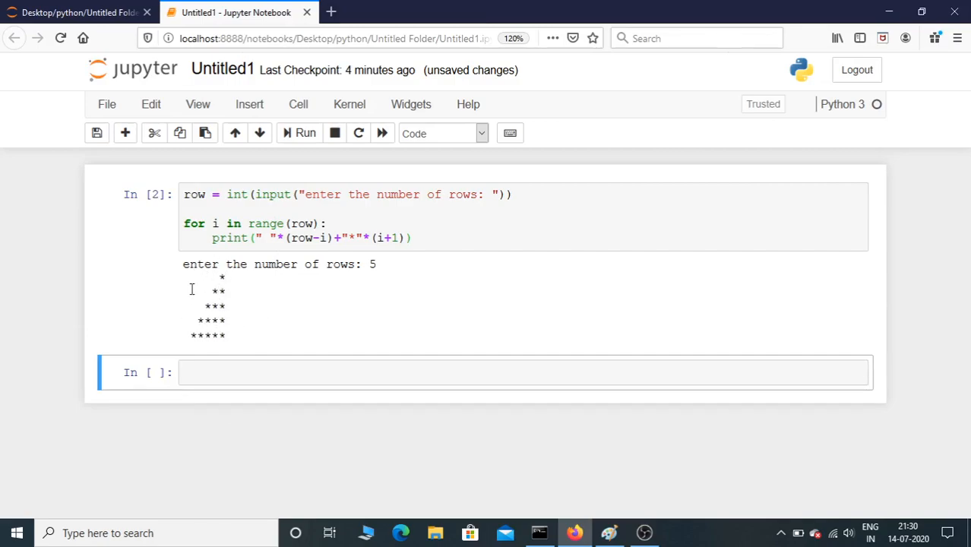
{"action": "mouse_move", "coordinate": [332, 314]}
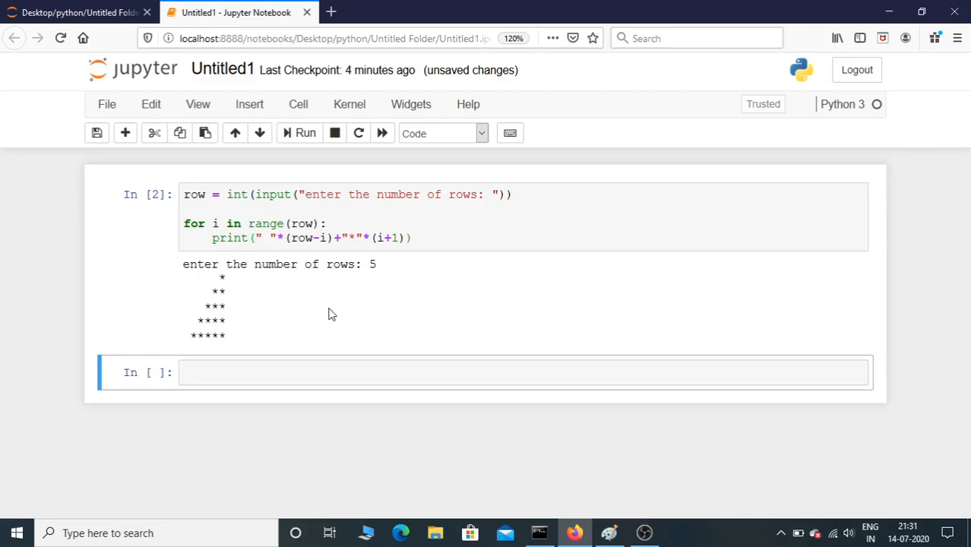
{"action": "mouse_move", "coordinate": [471, 310]}
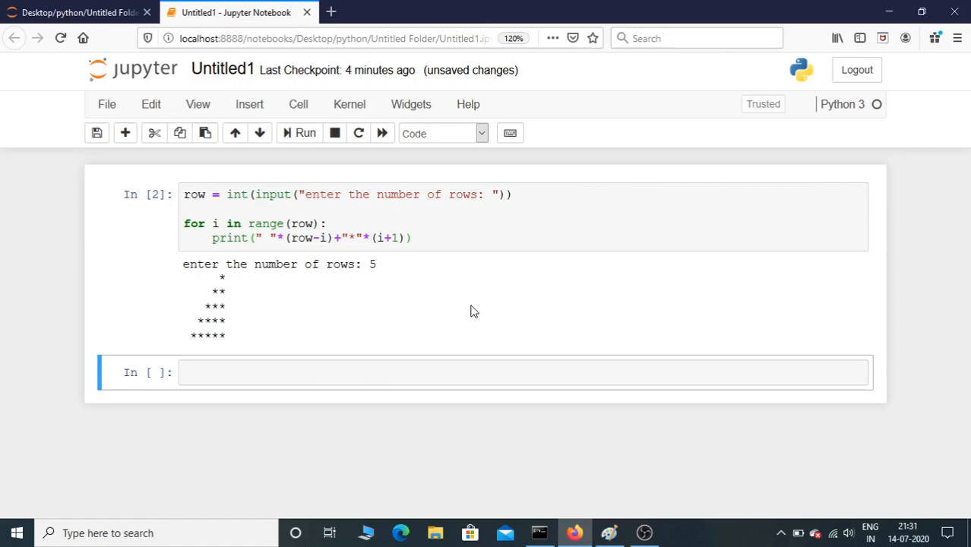